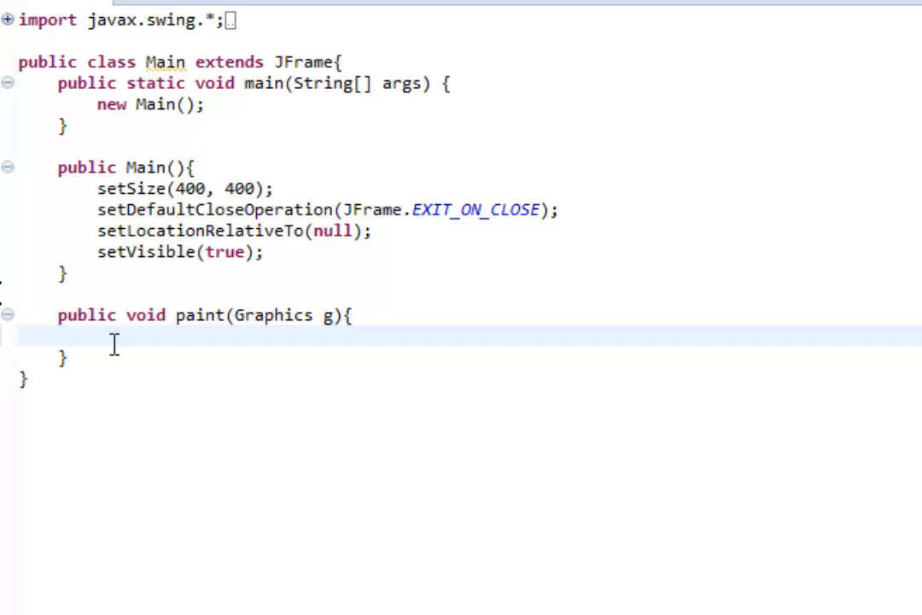
Insert a blank line above the paint method to hold new class fields
click(21, 335)
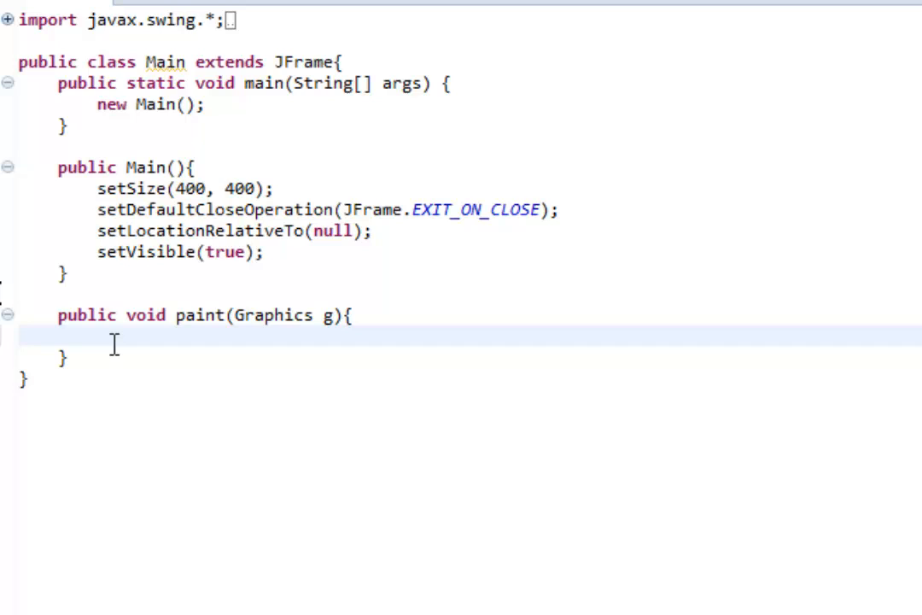
click(20, 336)
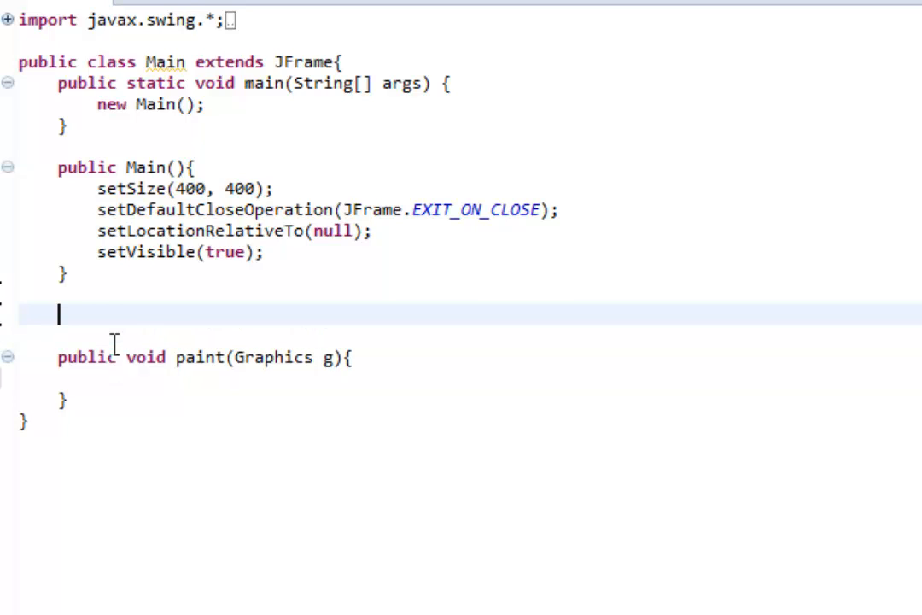
Declare fields int x = 200; int y = 200; int time = 0; above paint
text(int x =)
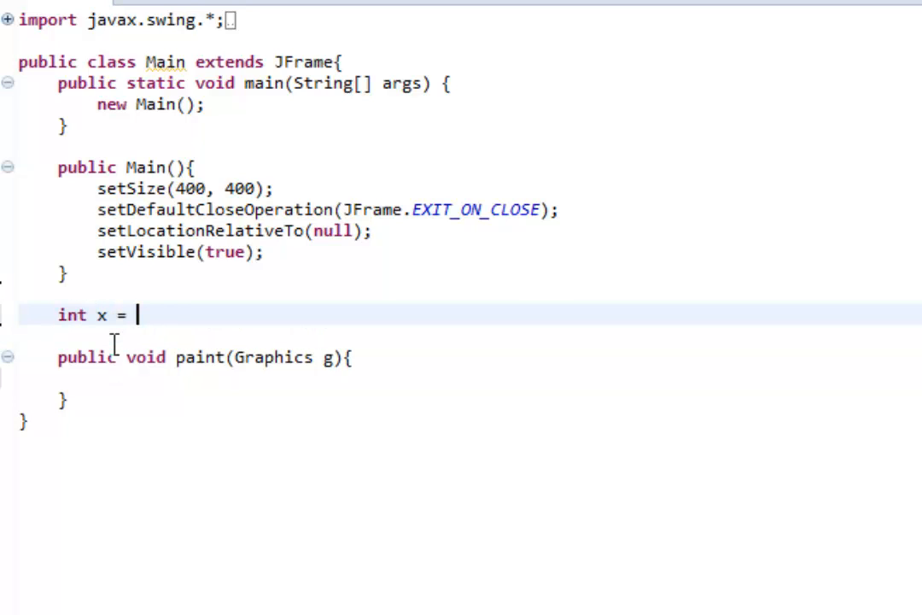
text(200;)
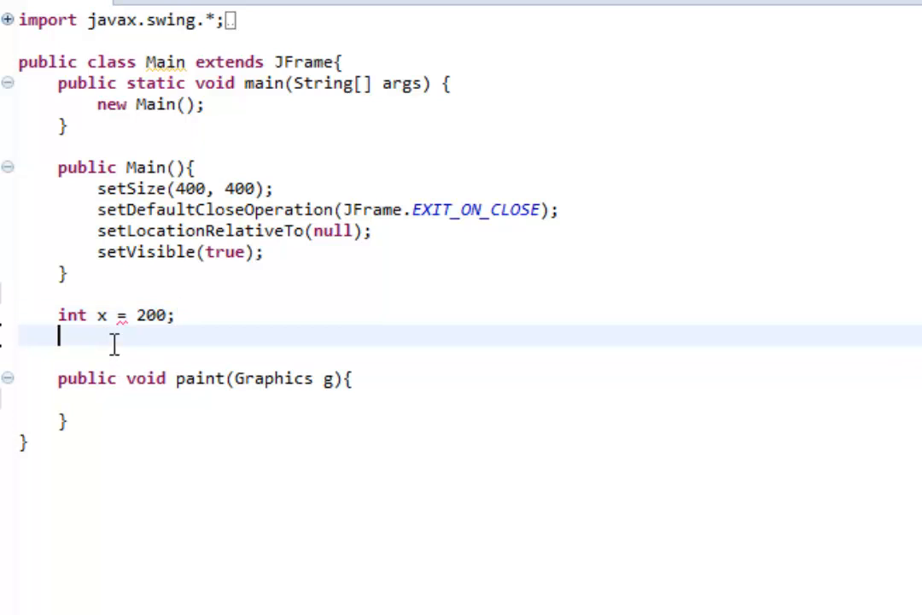
text(int y =)
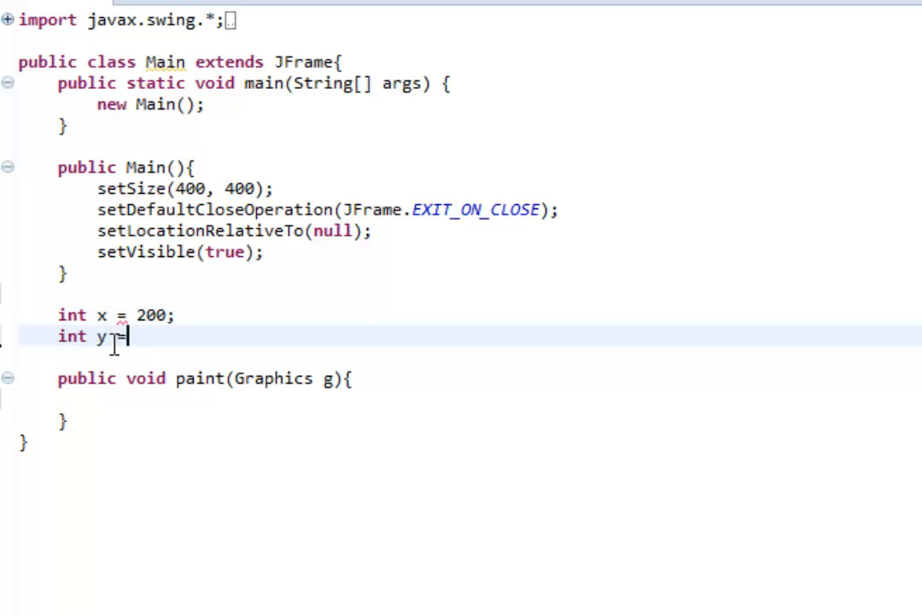
text(200;)
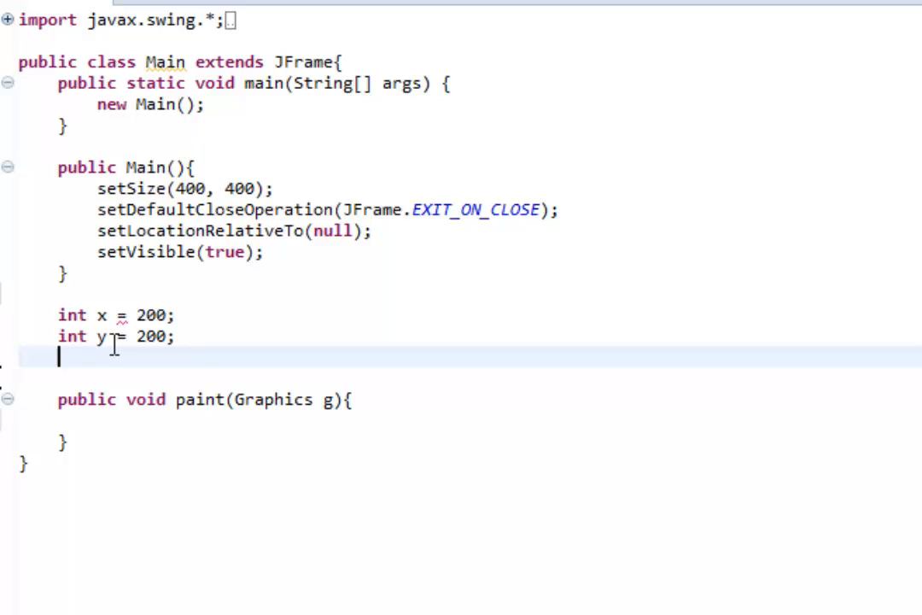
text(int time)
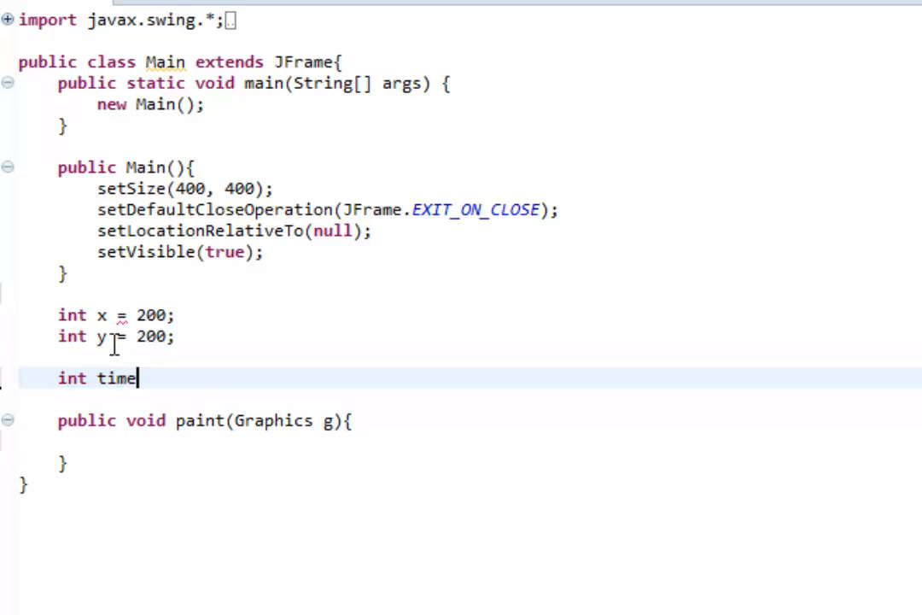
text(= 0)
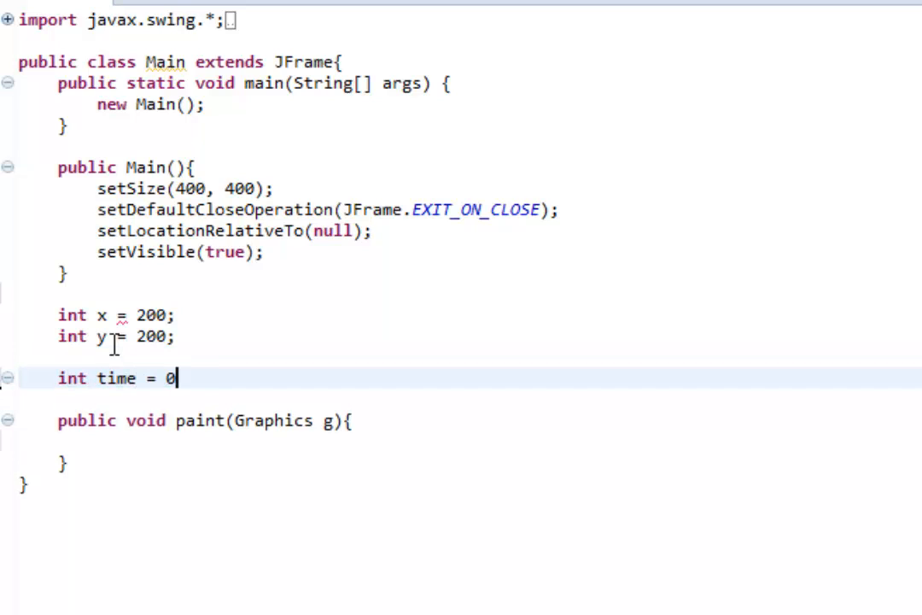
text(;)
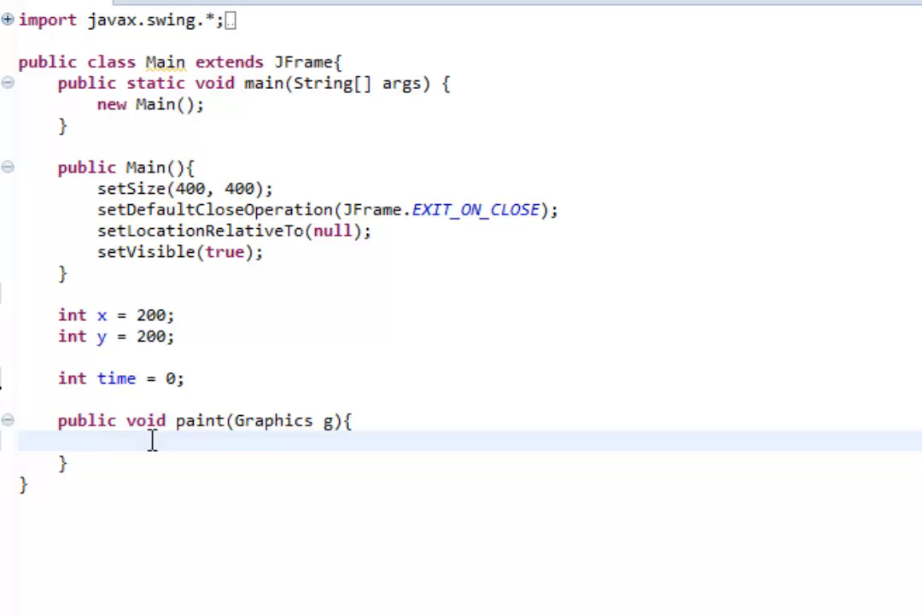
Write a while(time <= 1000) loop inside the paint method
text(while)
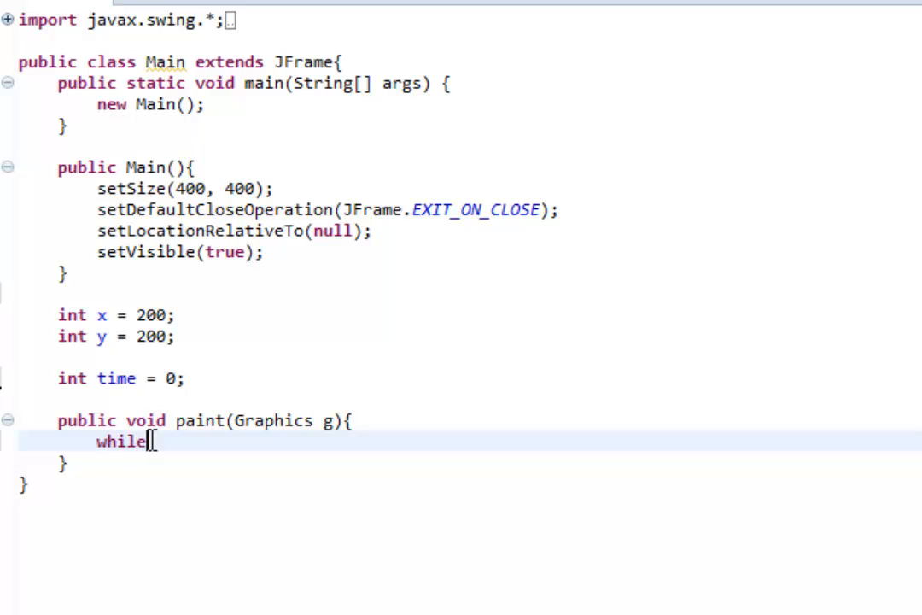
text((time))
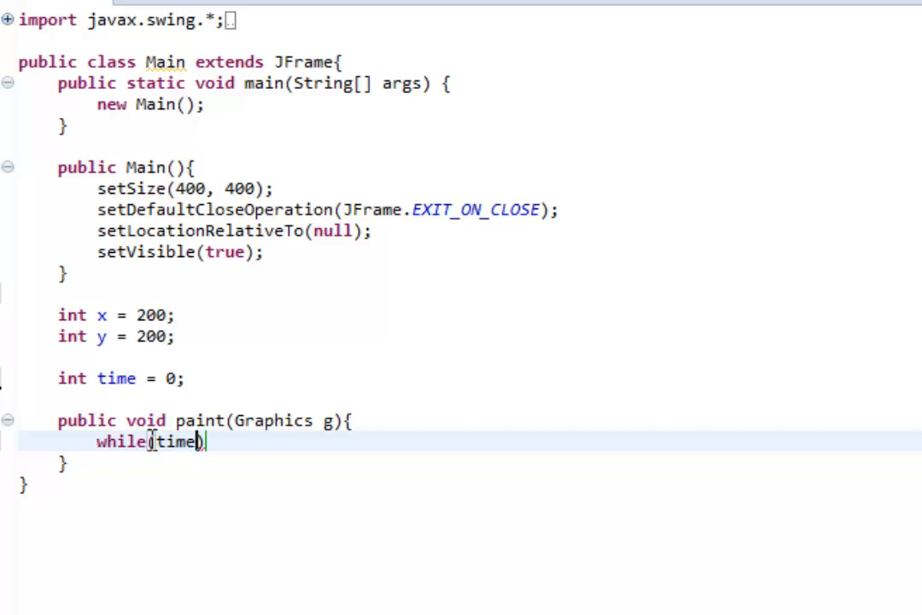
text(<)
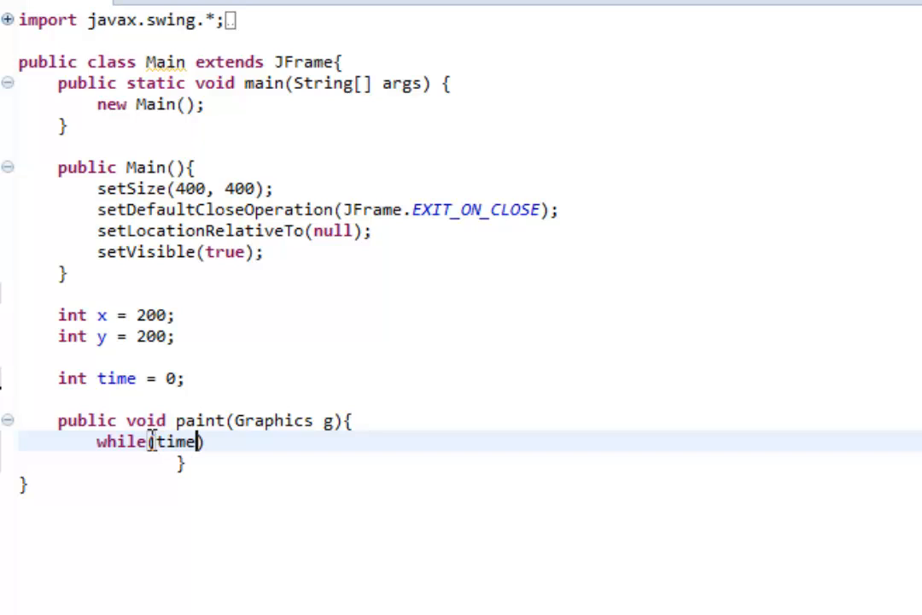
text(" ")
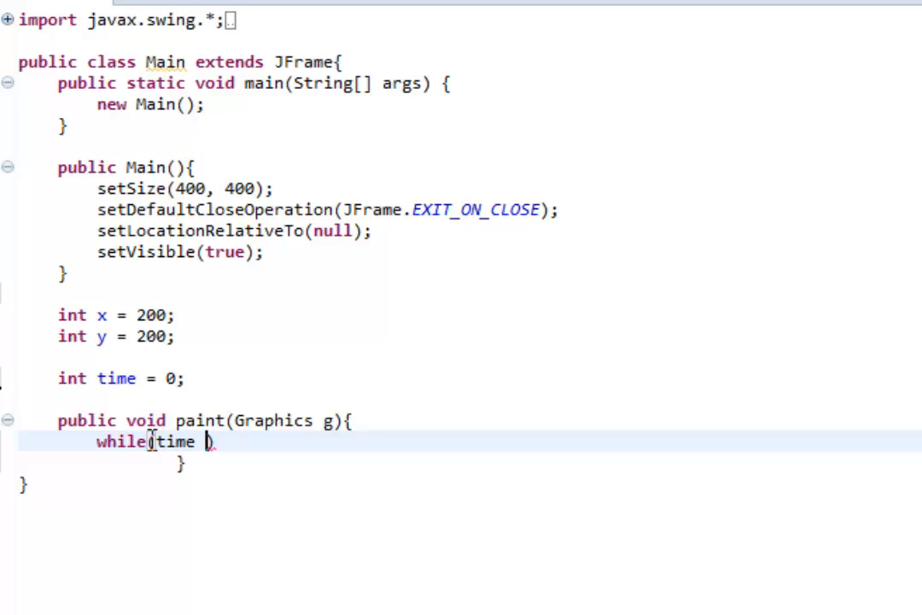
text(<=)
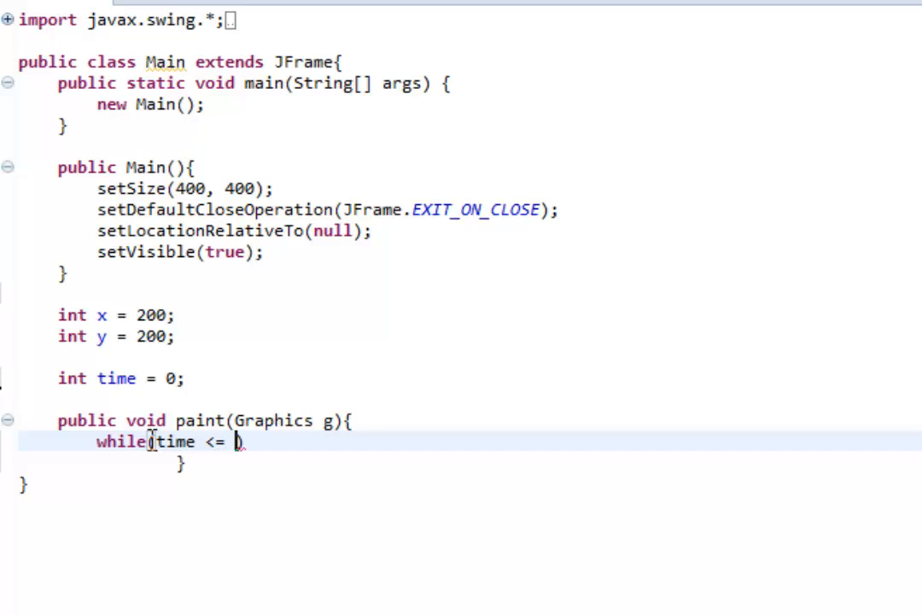
text(1000)
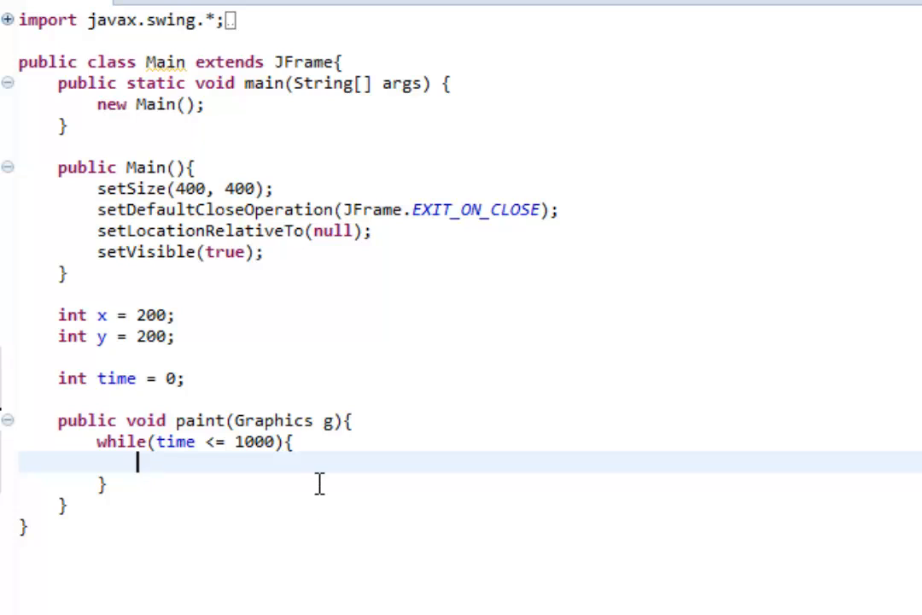
mouse_move(304, 474)
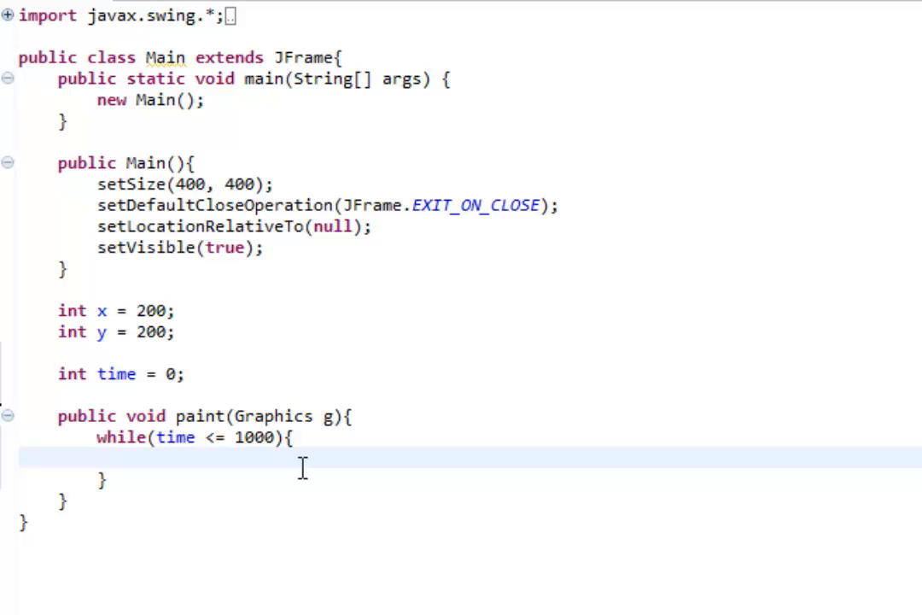
Wrap the loop body in try { } catch (Exception e){ e.printStackTrace(); }
text(t)
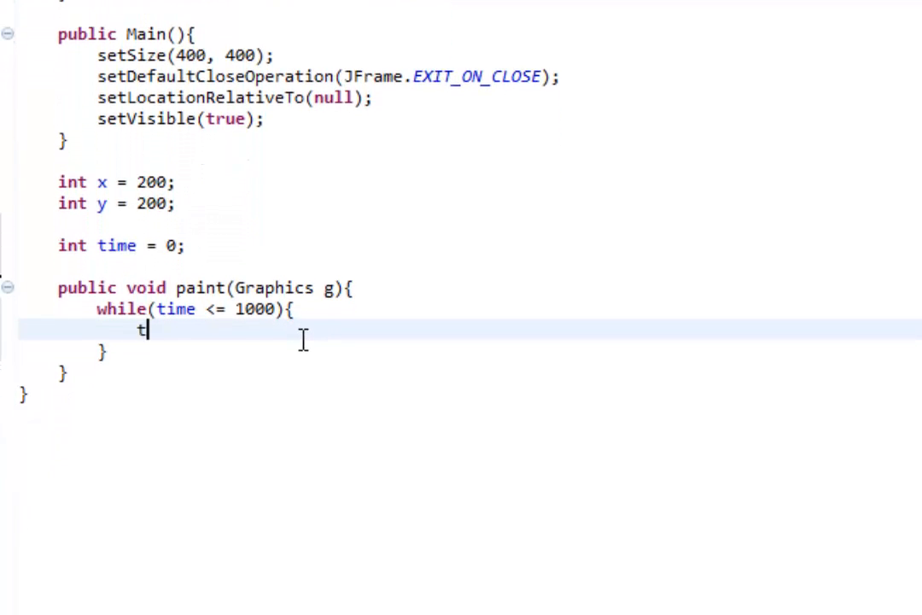
text(ry {)
text(} catch)
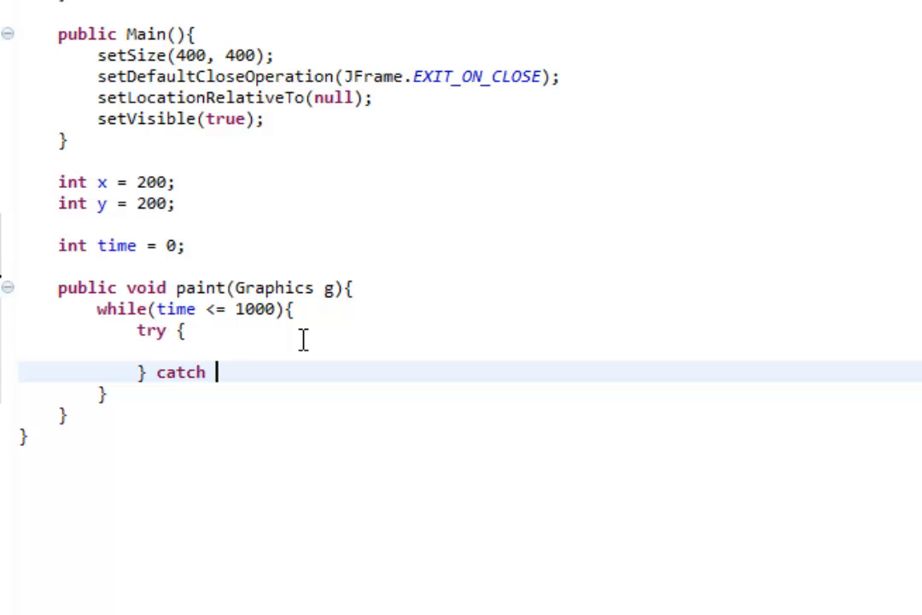
text((Excep)
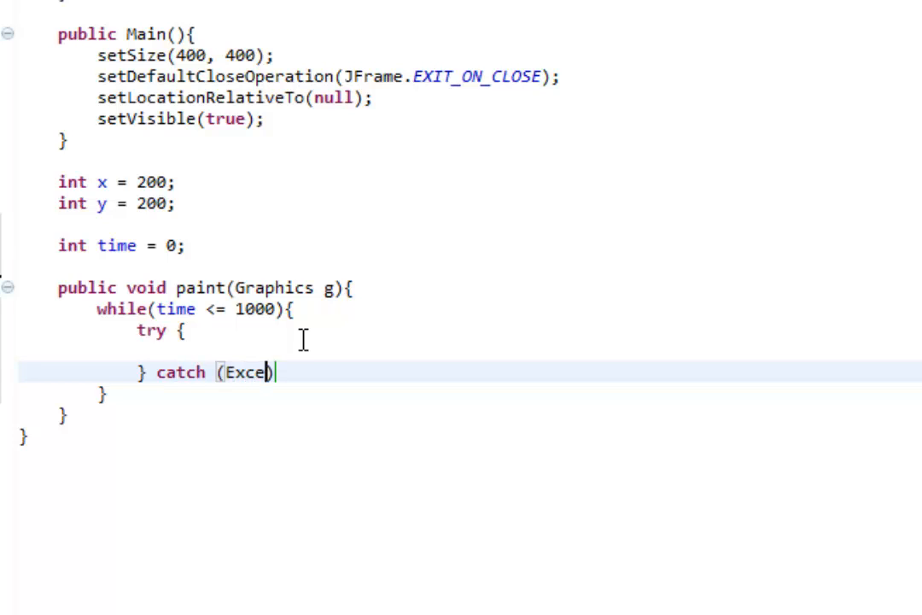
text(ption)
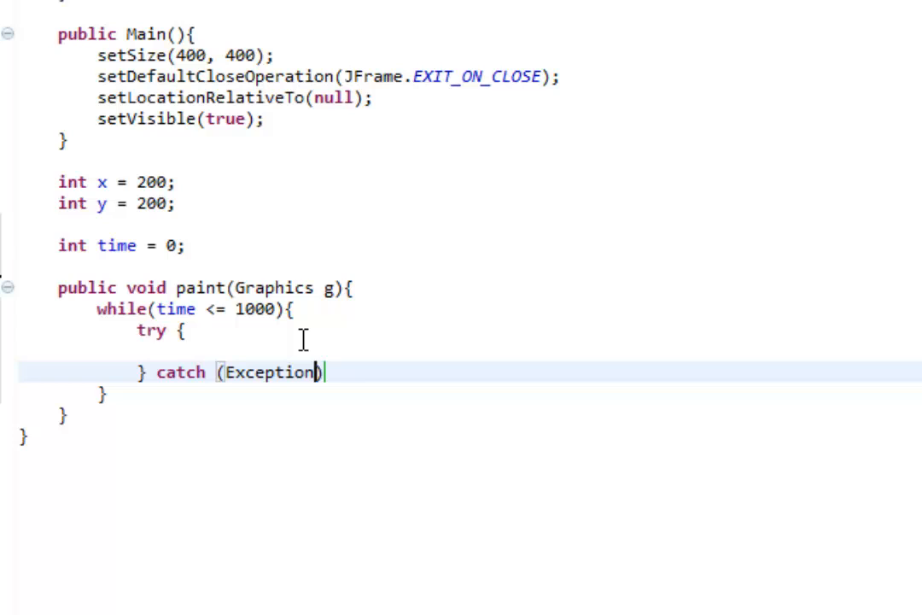
text(e){)
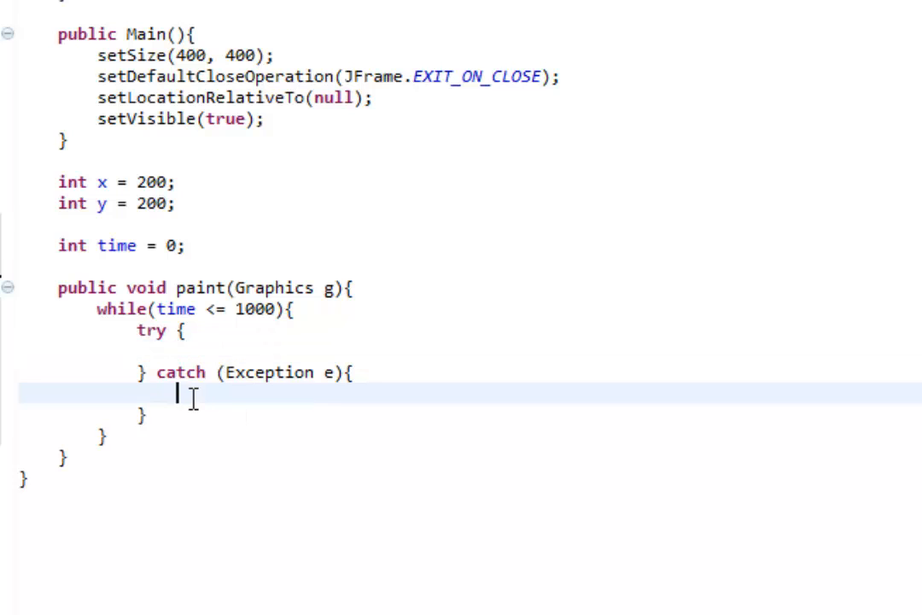
text(e.printStackTrace();)
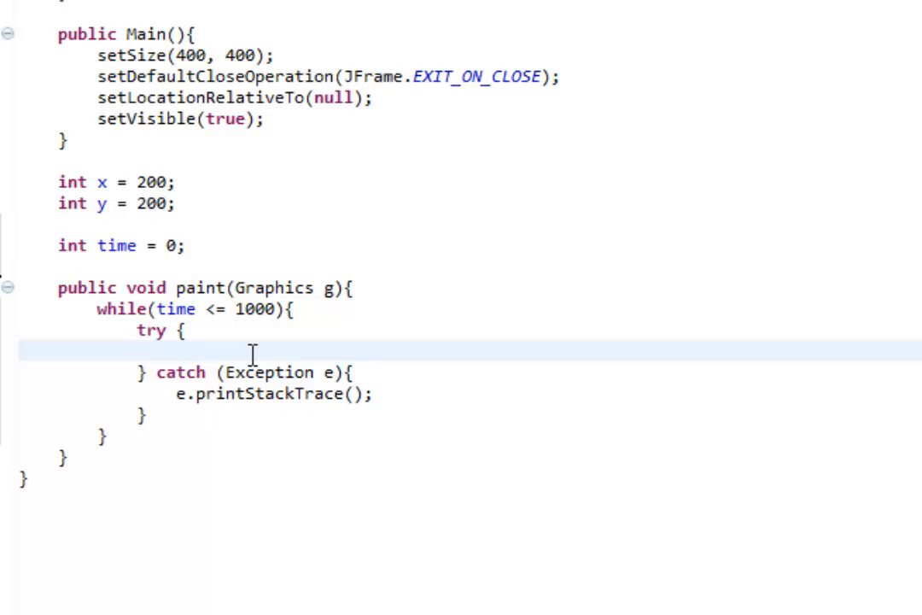
Make the try block call Thread.sleep(100), keeping the 100 ms pause
text(Thread.sleep(millis)
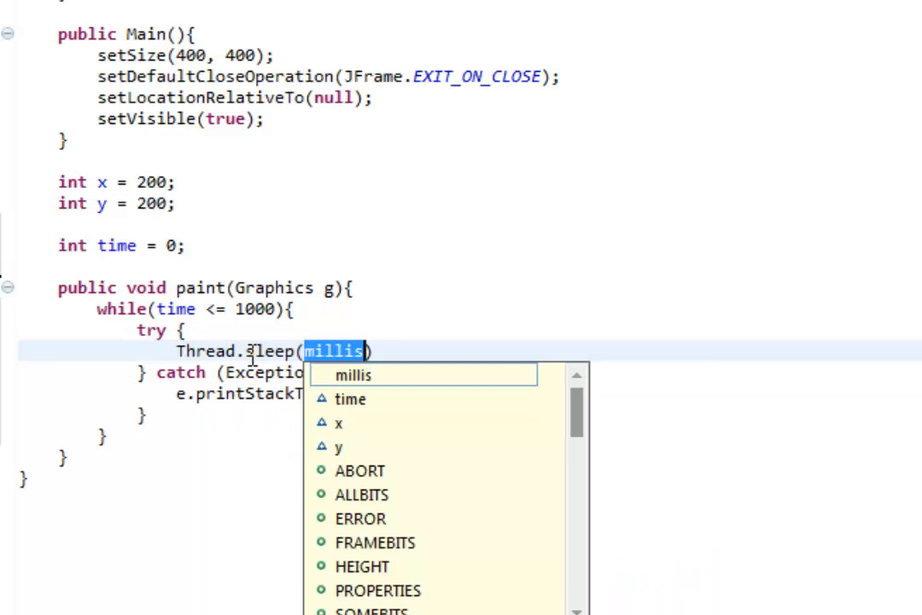
text(100)
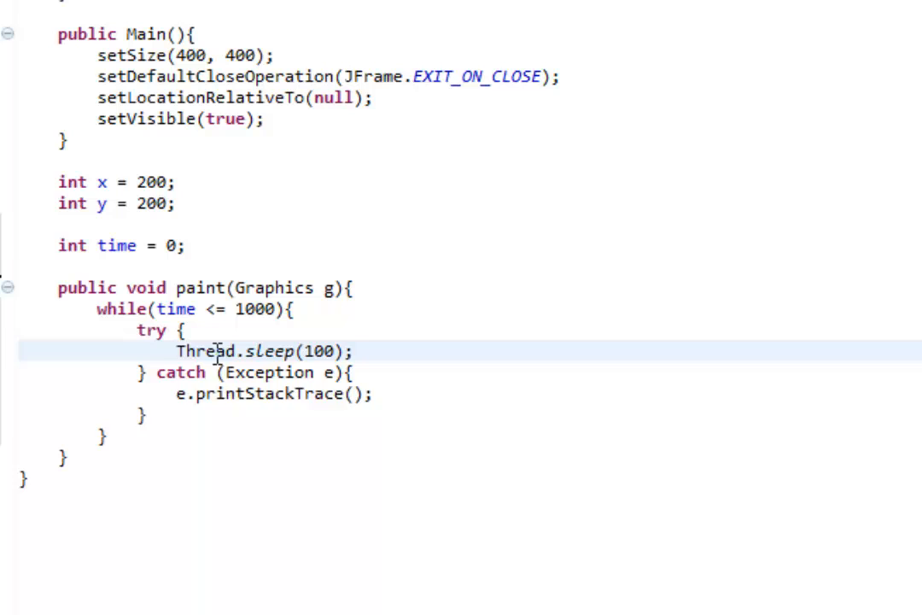
mouse_move(201, 350)
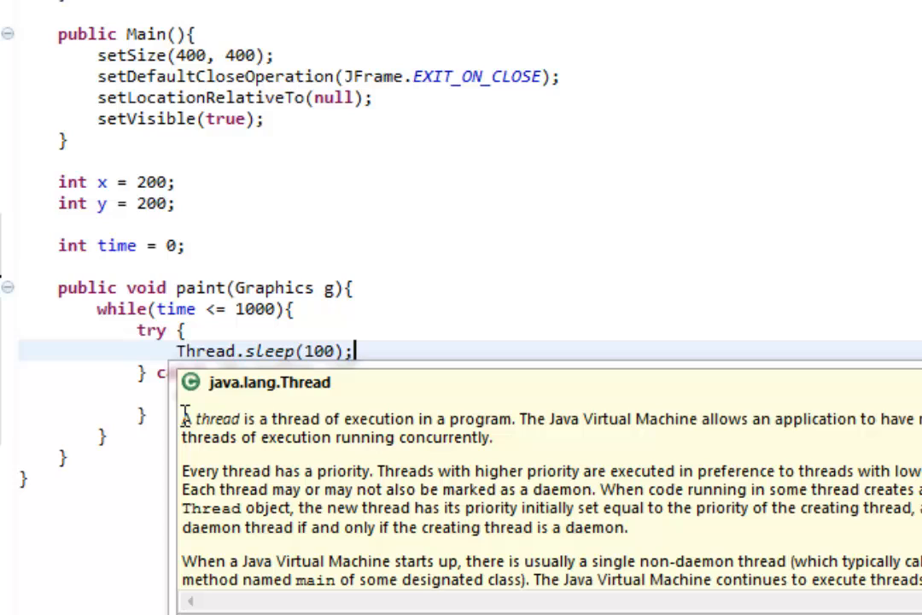
mouse_move(408, 427)
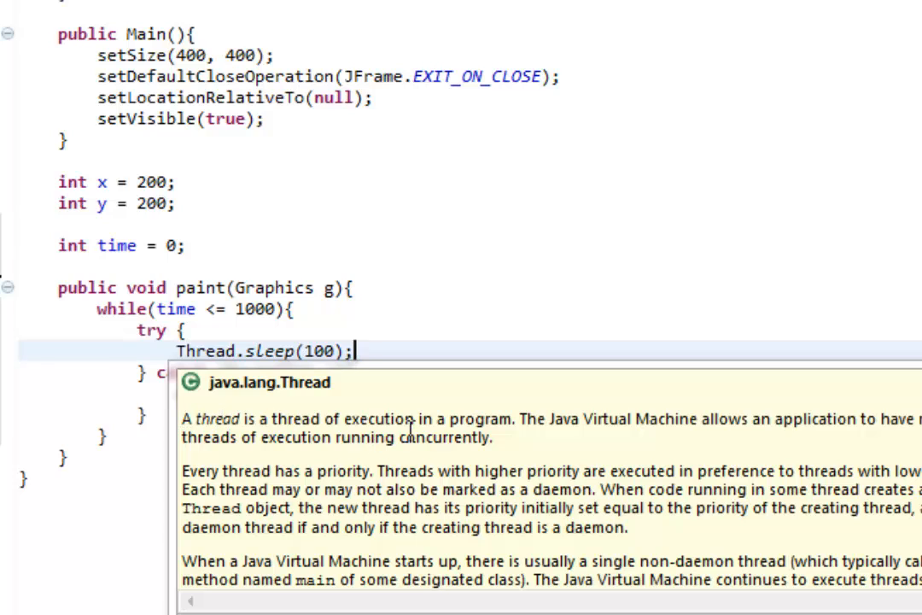
mouse_move(563, 443)
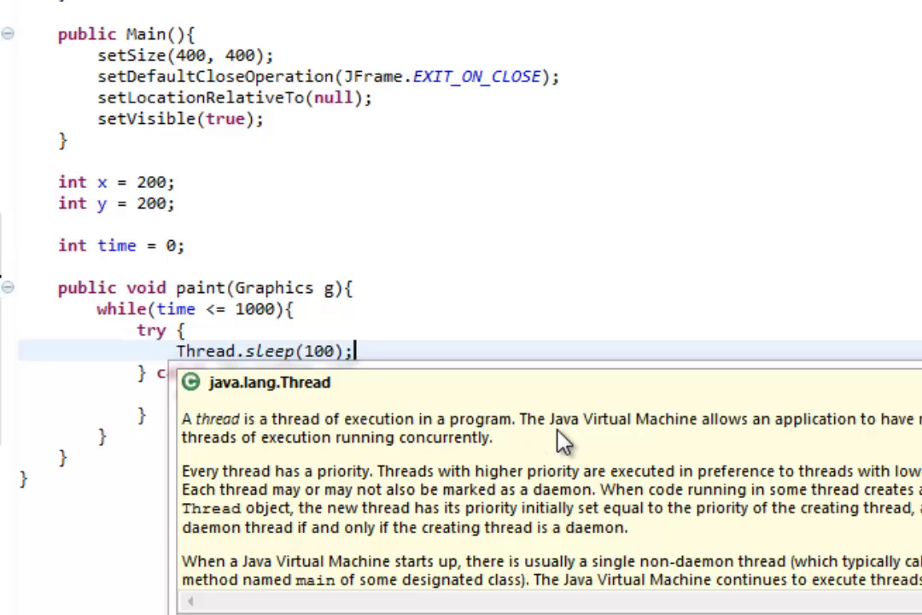
mouse_move(447, 461)
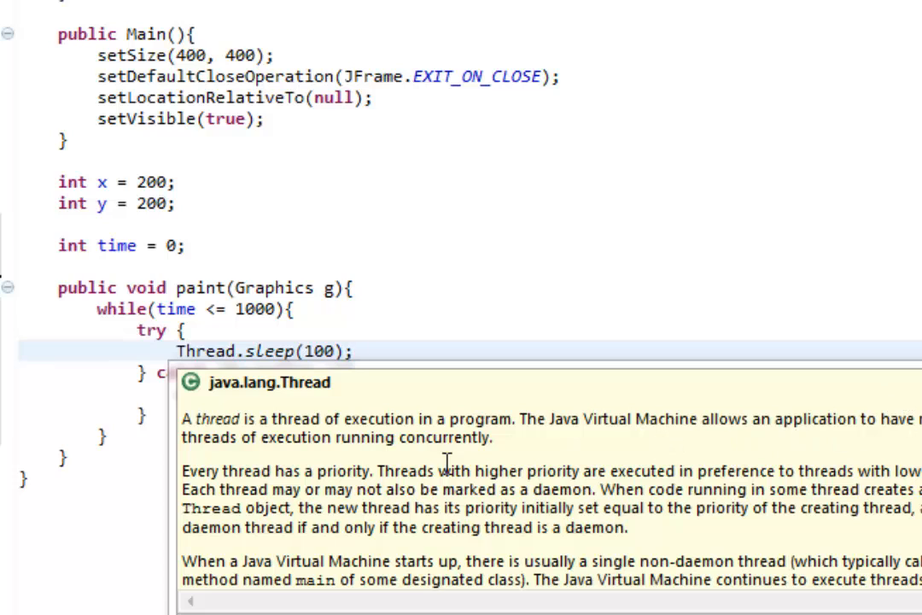
mouse_move(509, 453)
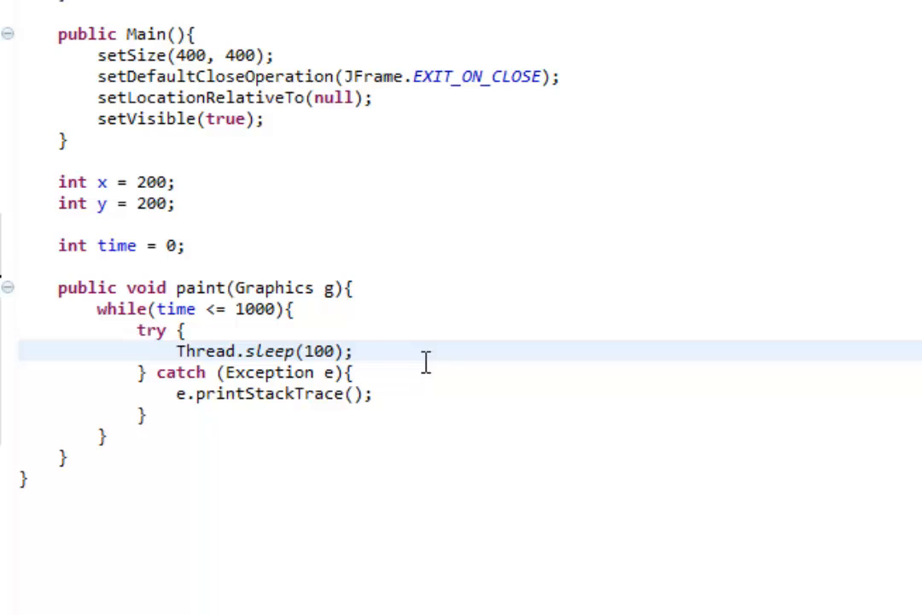
mouse_move(280, 318)
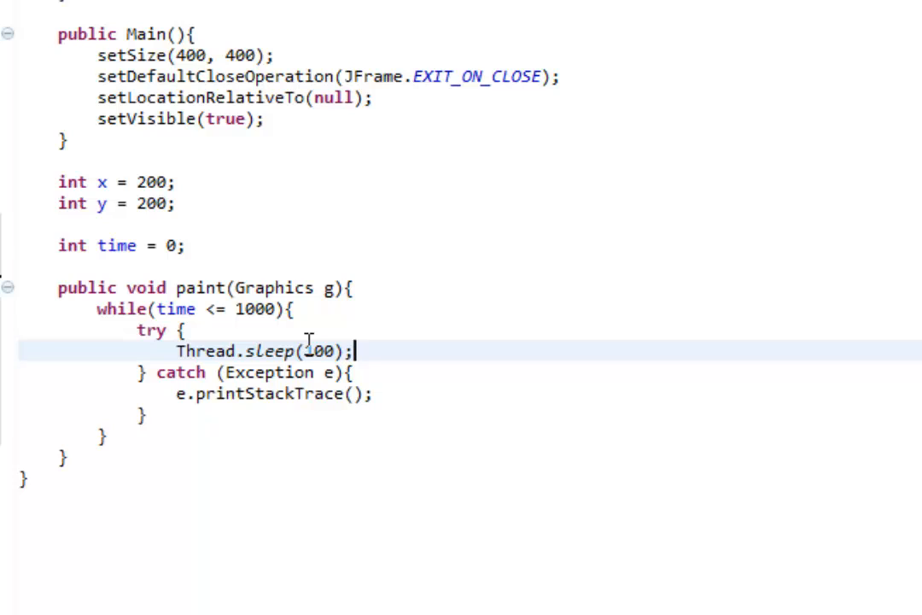
mouse_move(287, 331)
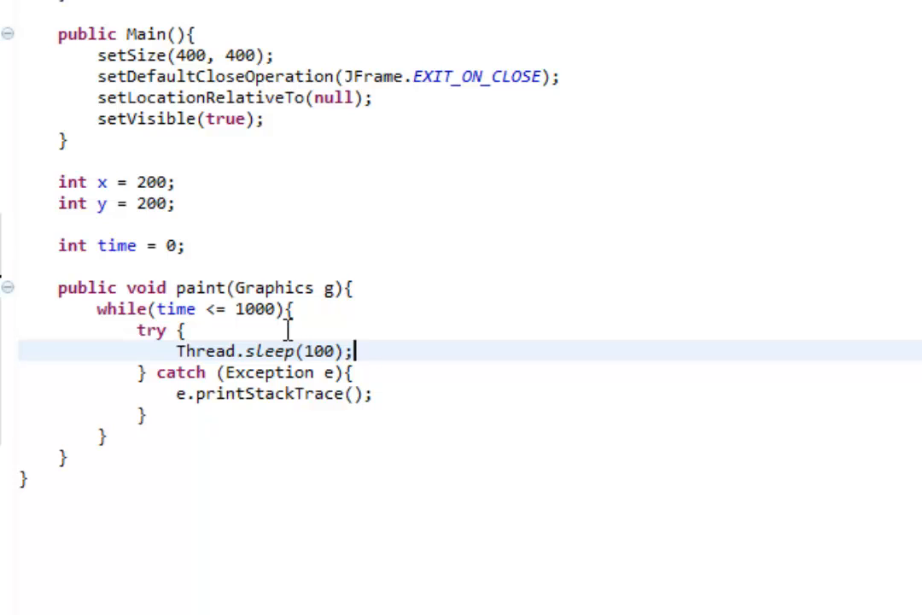
mouse_move(228, 338)
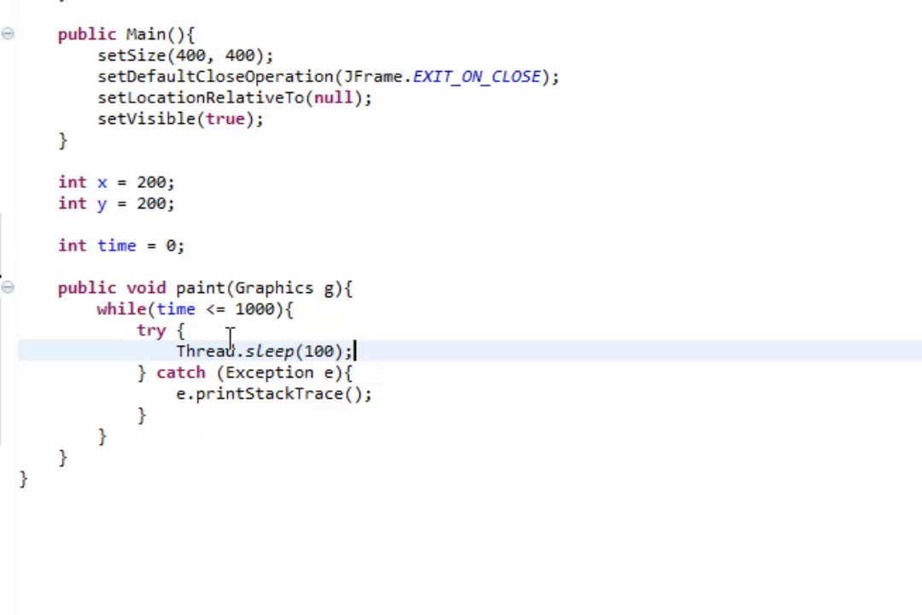
mouse_move(408, 350)
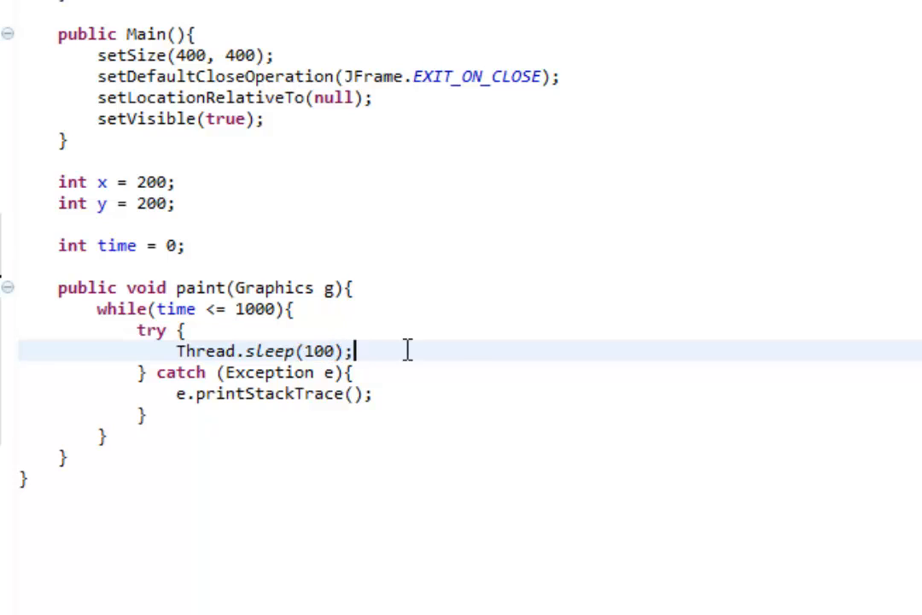
double_click(318, 352)
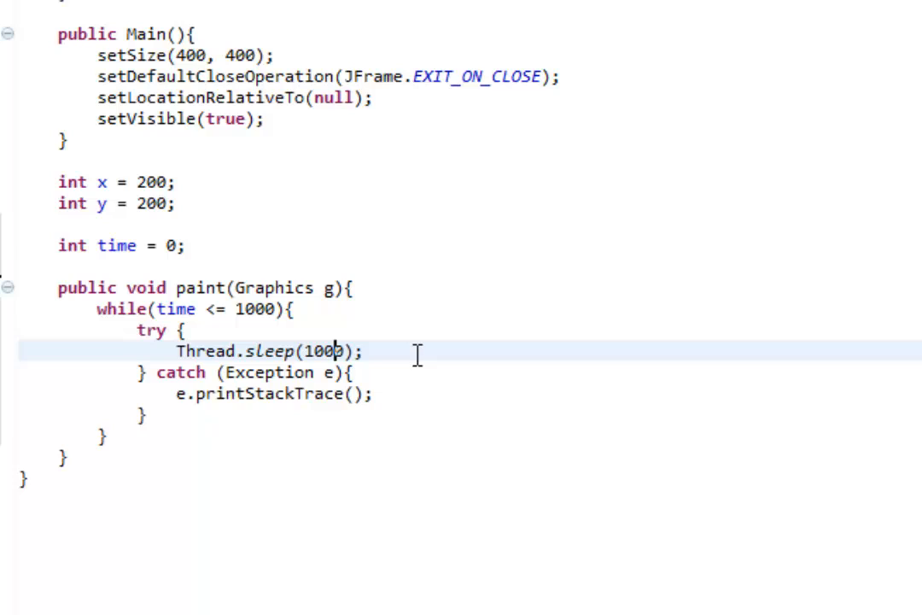
text(0)
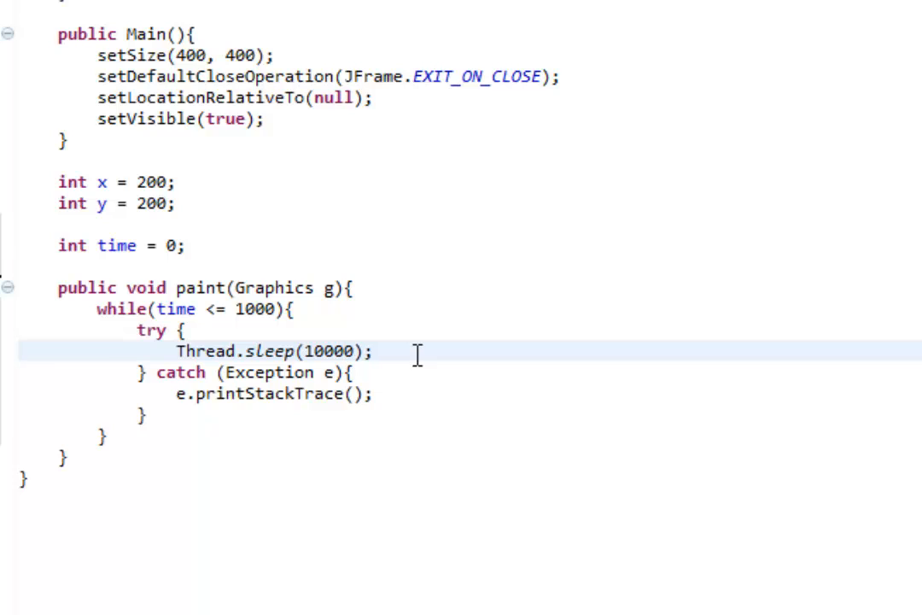
key(BackSpace)
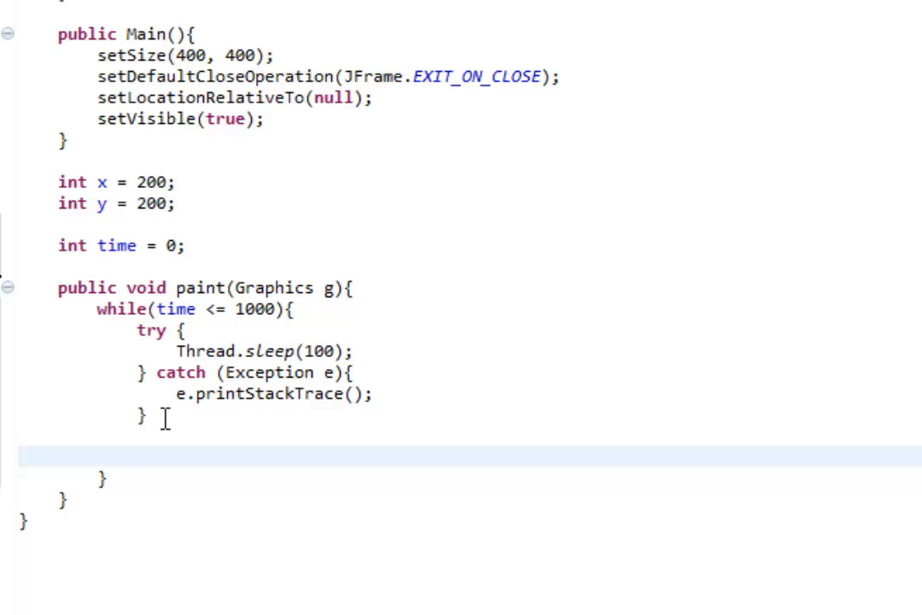
Add x ++; and y ++; below the try/catch inside the loop
text(x)
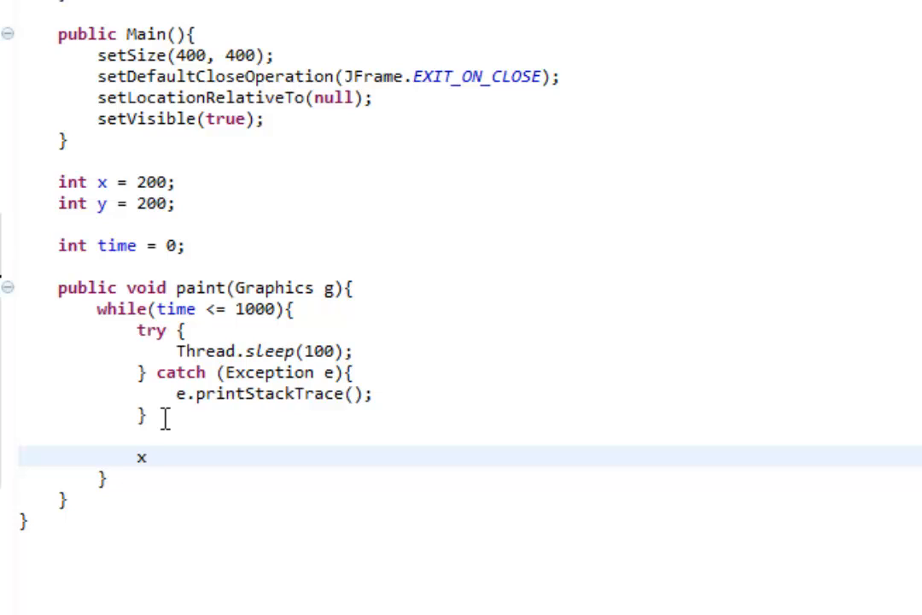
text(++;)
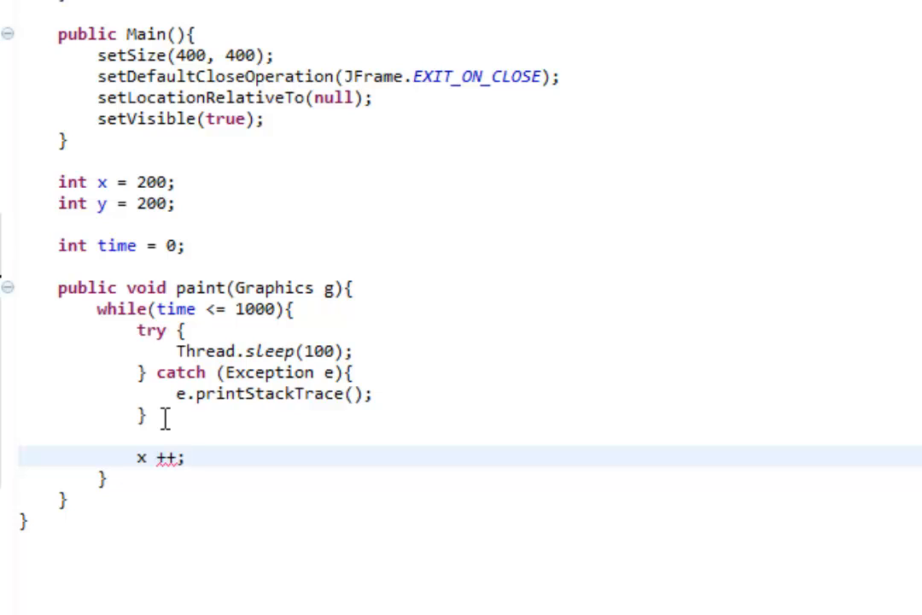
text(y +)
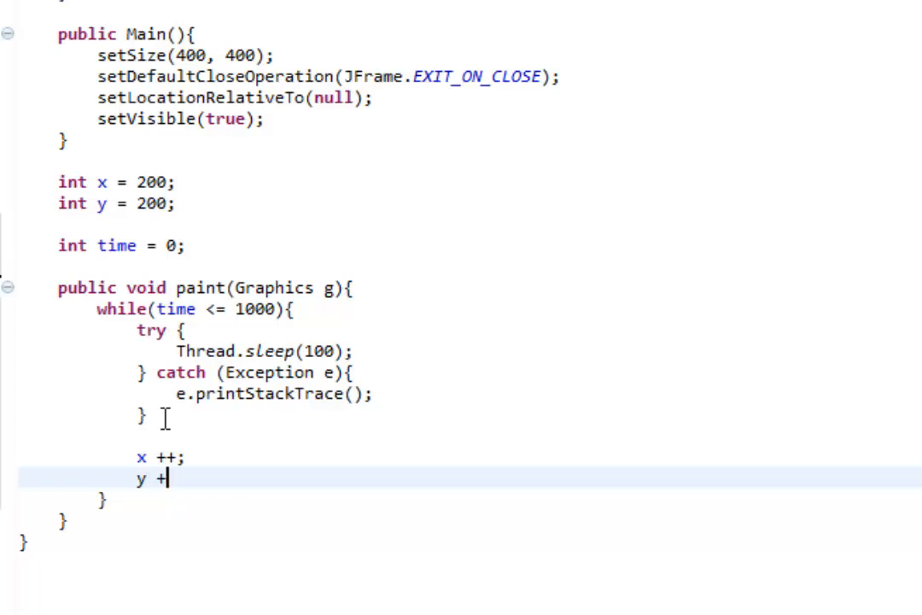
text(+;)
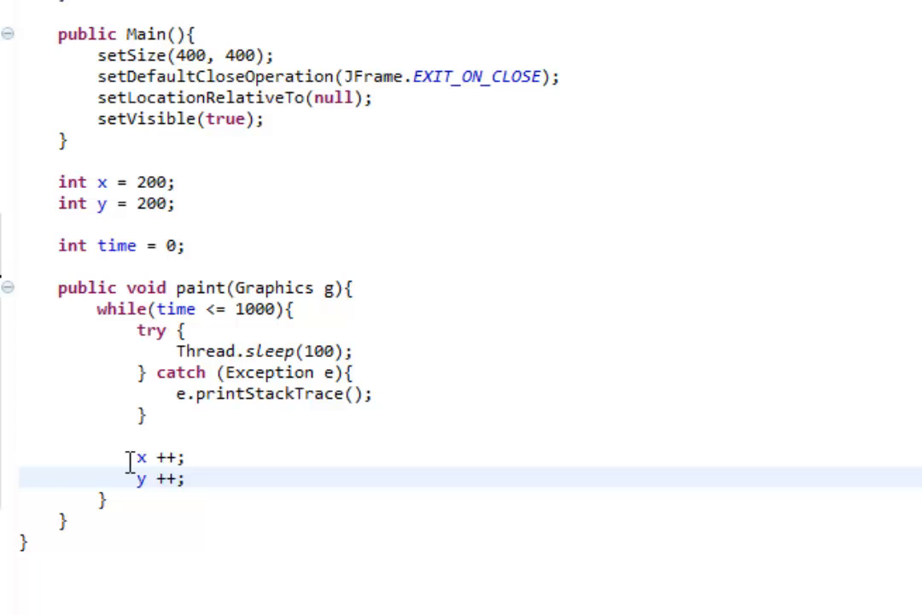
mouse_move(215, 247)
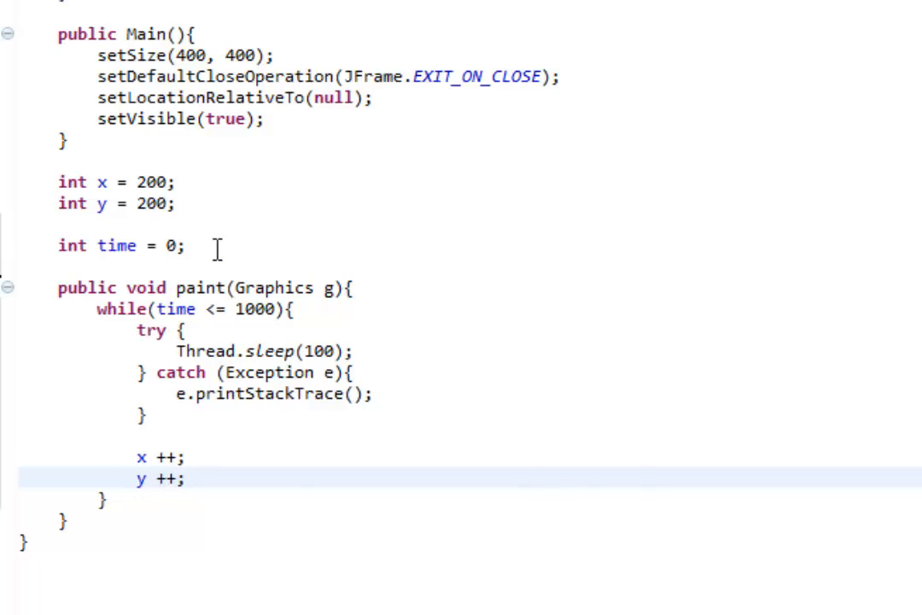
mouse_move(430, 440)
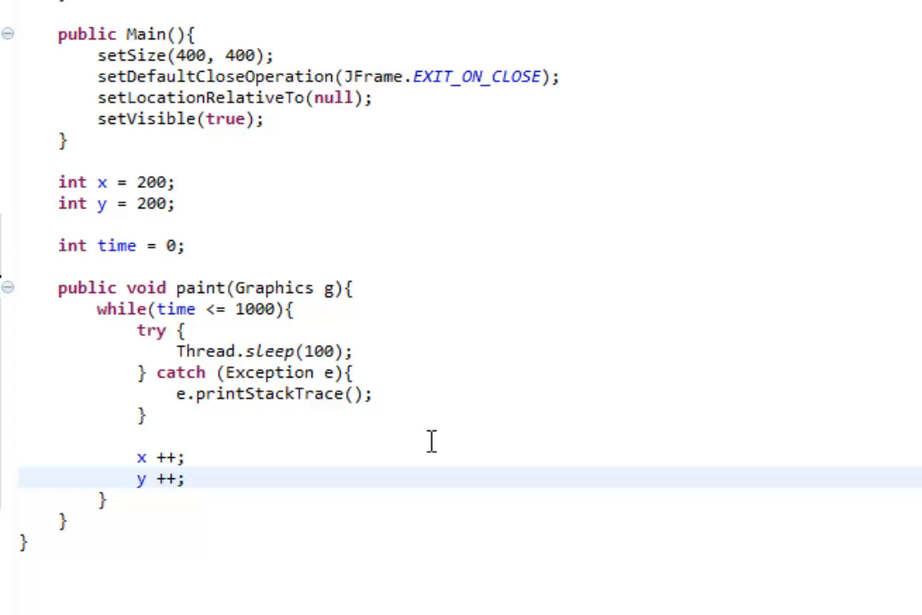
click(184, 478)
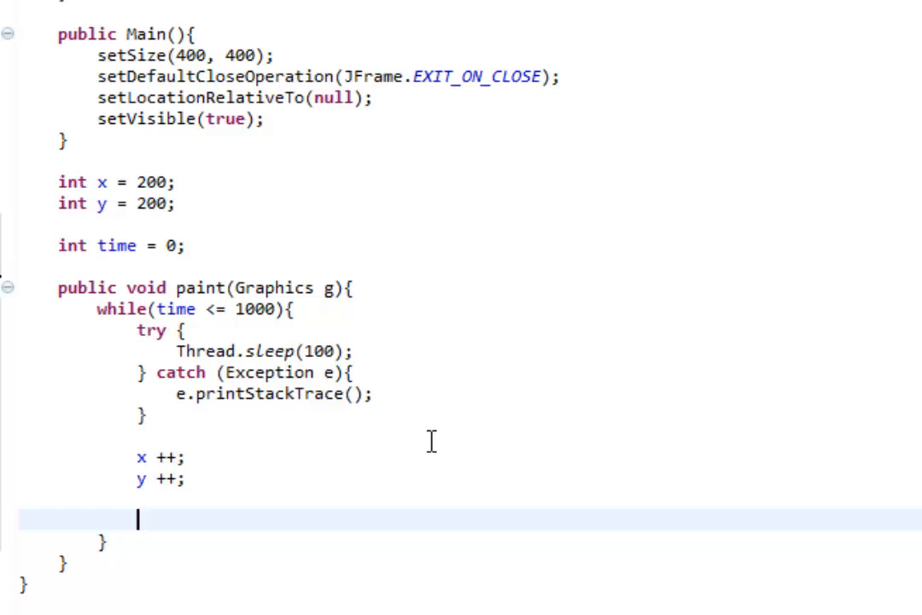
Add g.clearRect(0, 0, 400, 400); after the increments via autocomplete
text(g.clearRect(x, y, width, height)
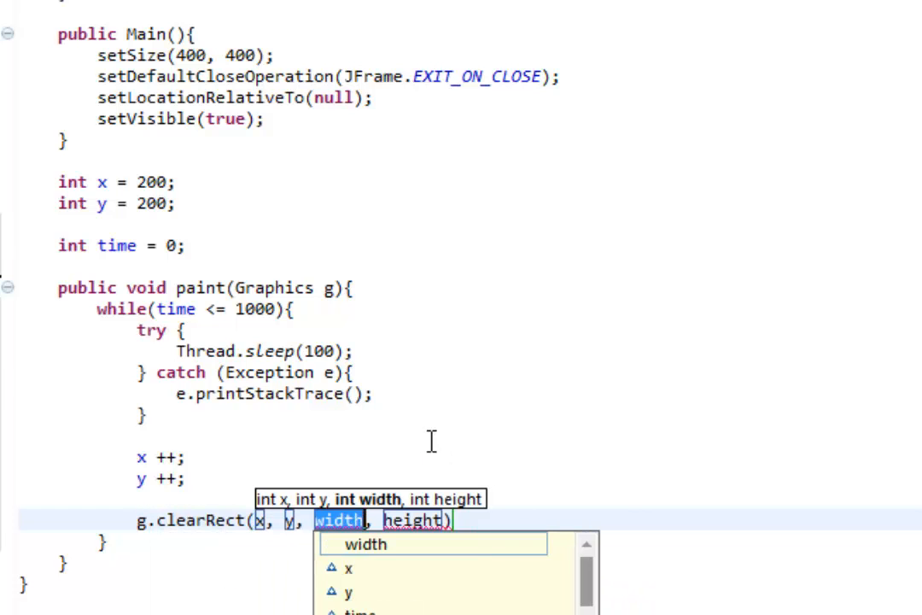
key(Escape)
text(;)
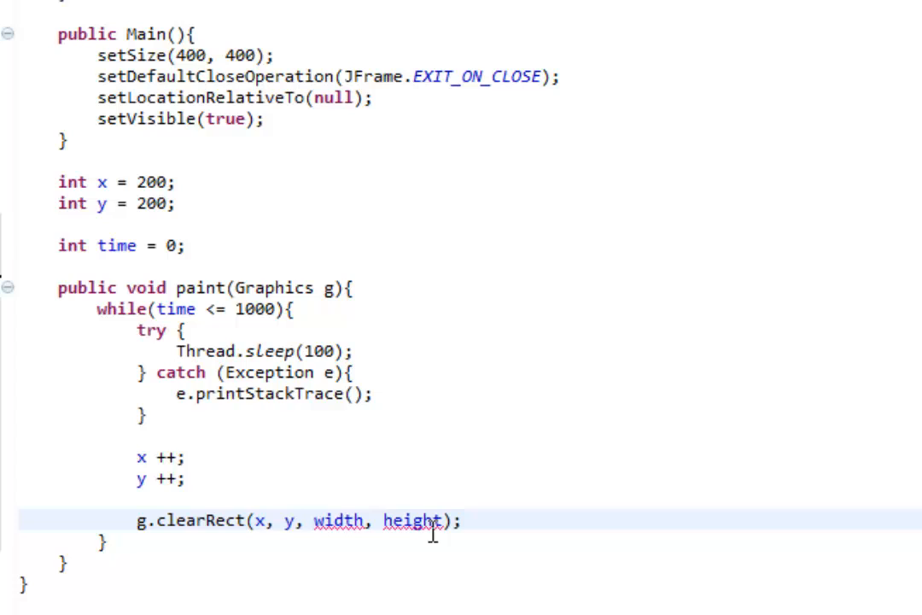
mouse_move(298, 489)
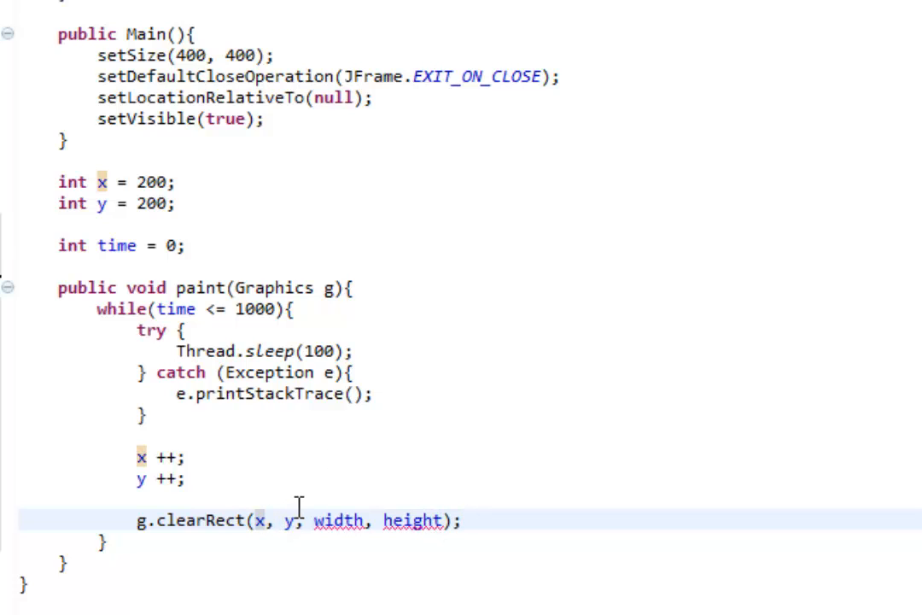
text(0)
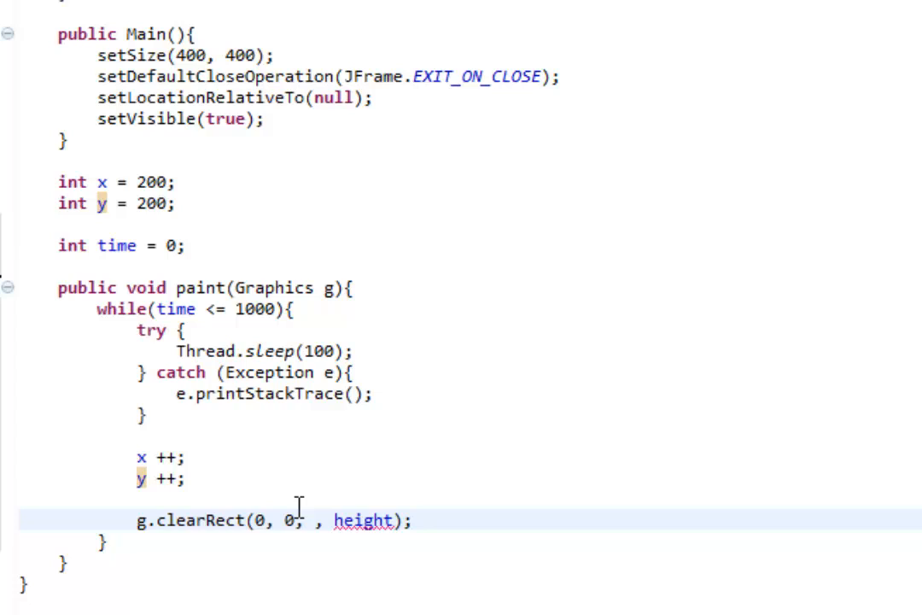
text(10)
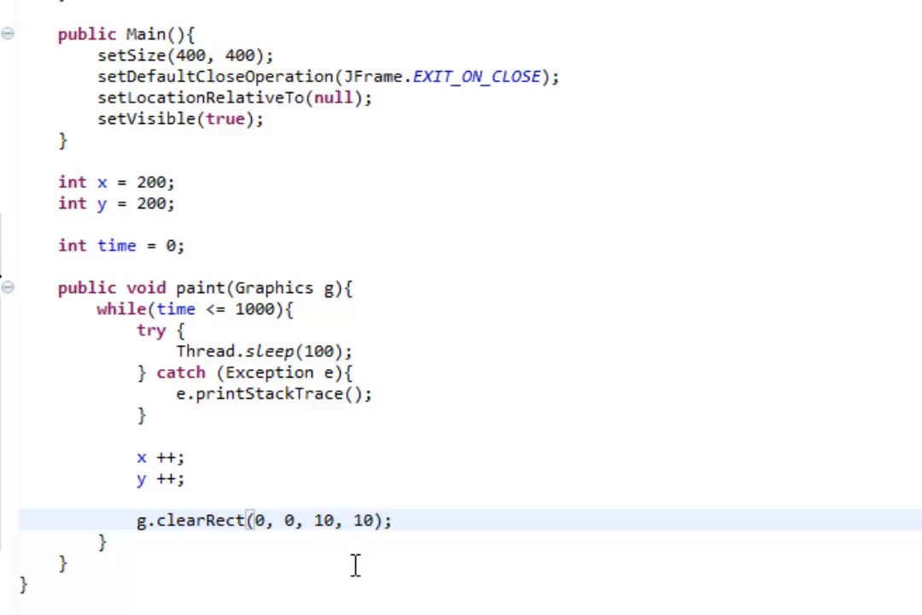
click(250, 521)
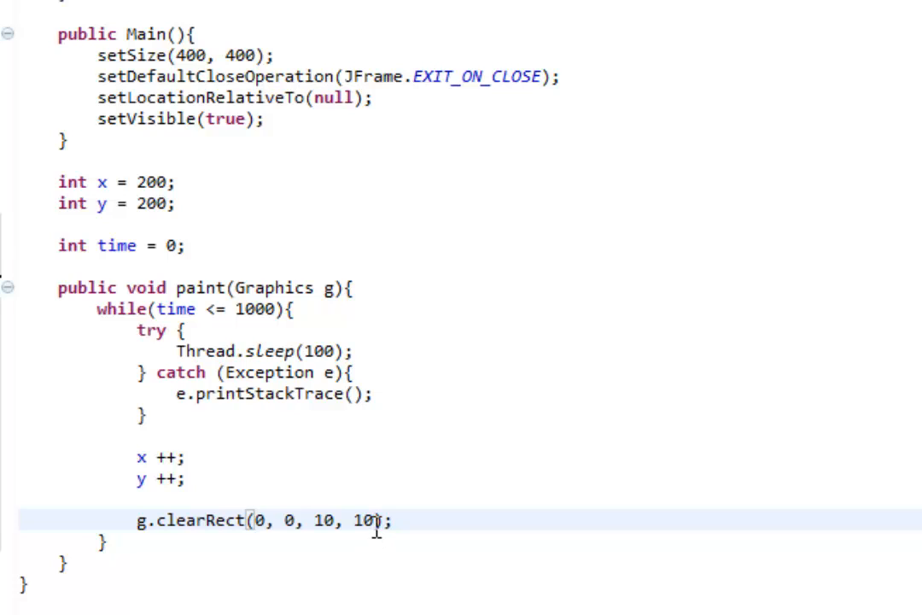
double_click(321, 519)
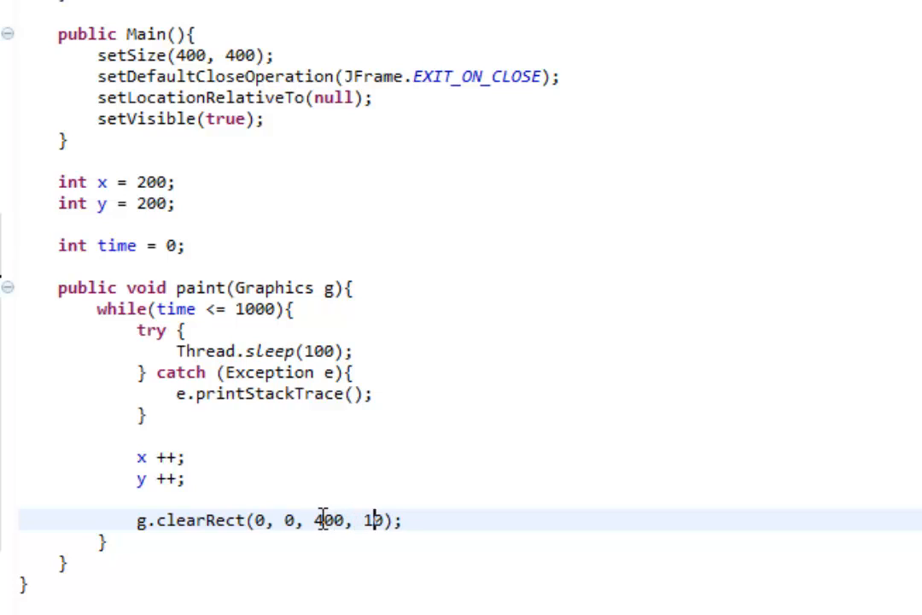
text(00)
text(g)
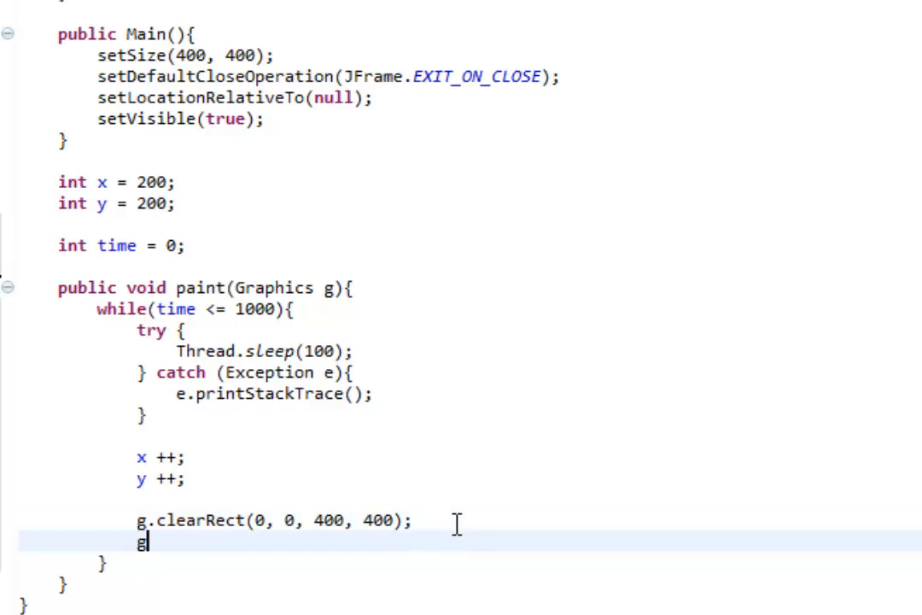
Add g.drawRect(x, y, 100, 100); after the clear and start the launch
text(.drawRect(x, y, width, height)
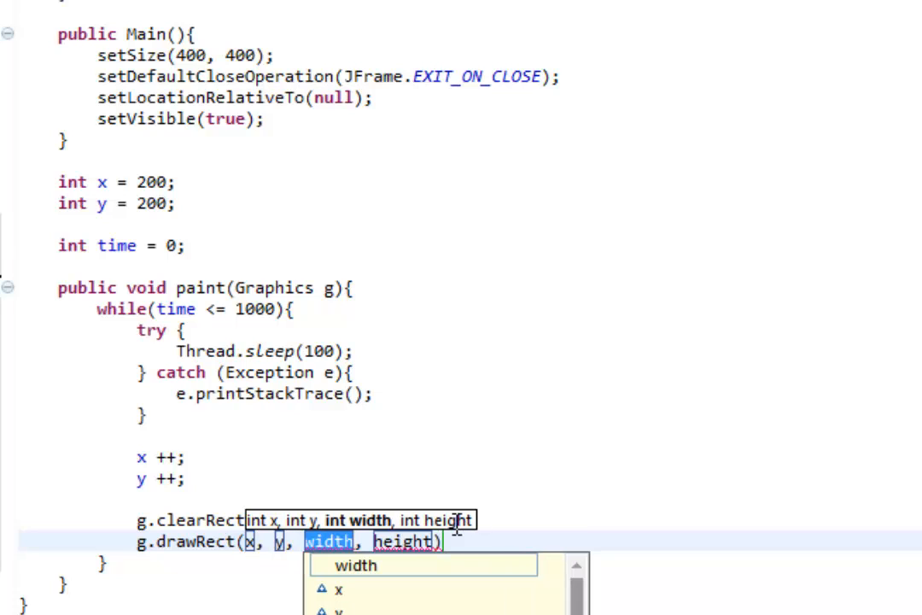
text(100)
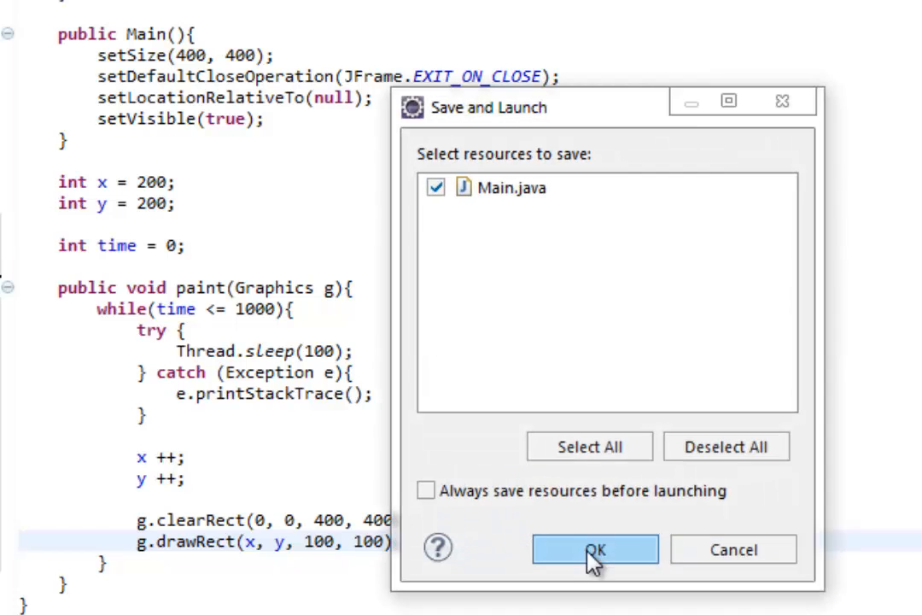
Confirm saving Main.java and launch, opening the 400 by 400 animation window
click(594, 550)
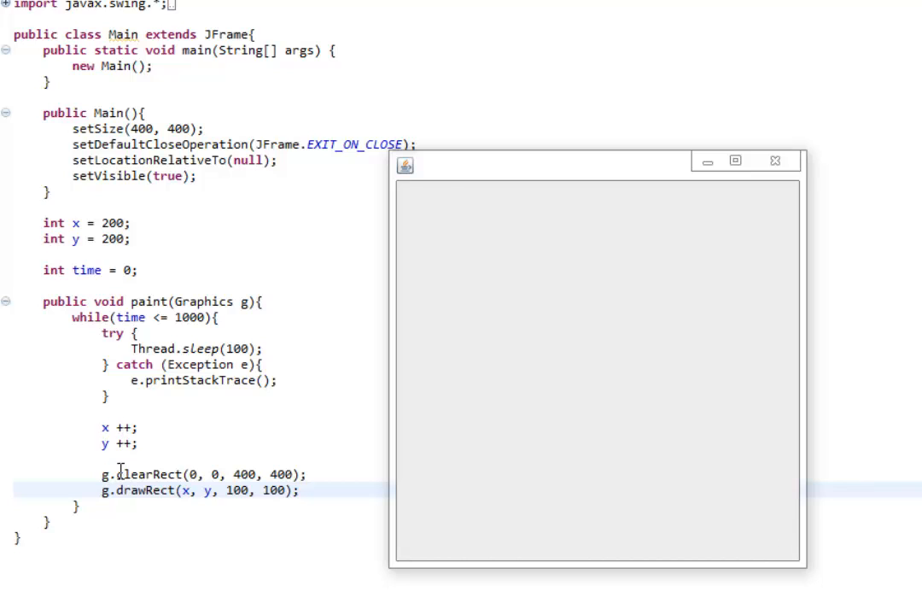
mouse_move(400, 201)
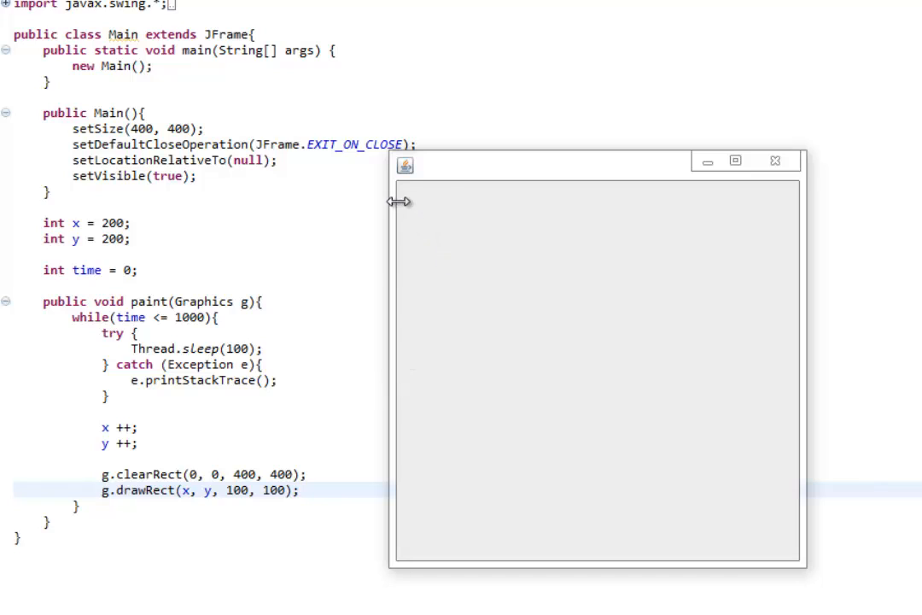
mouse_move(673, 503)
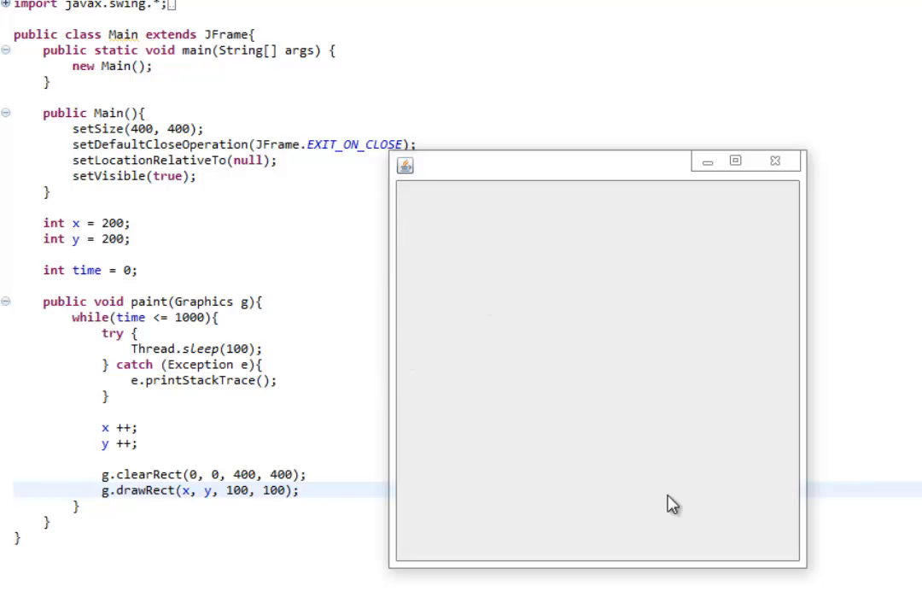
mouse_move(796, 564)
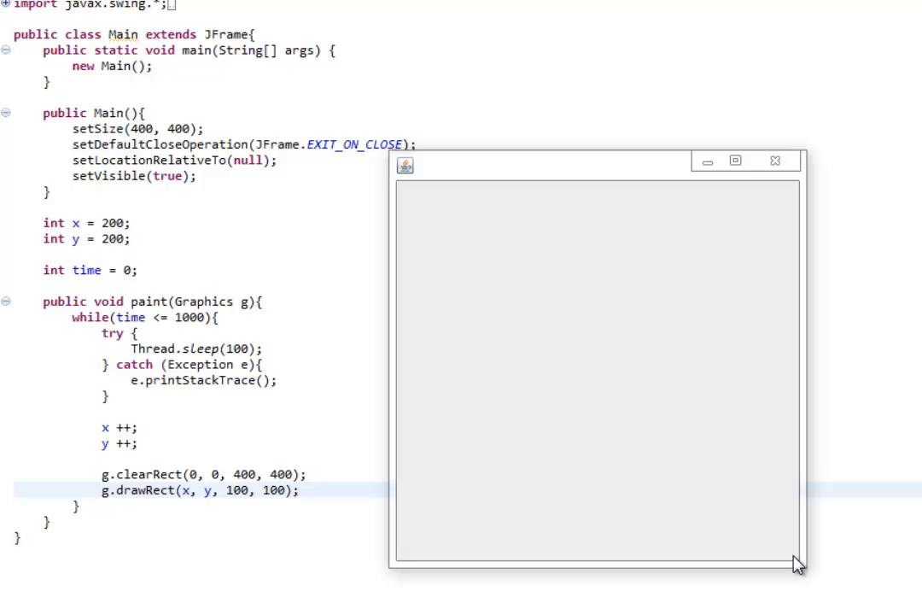
mouse_move(406, 195)
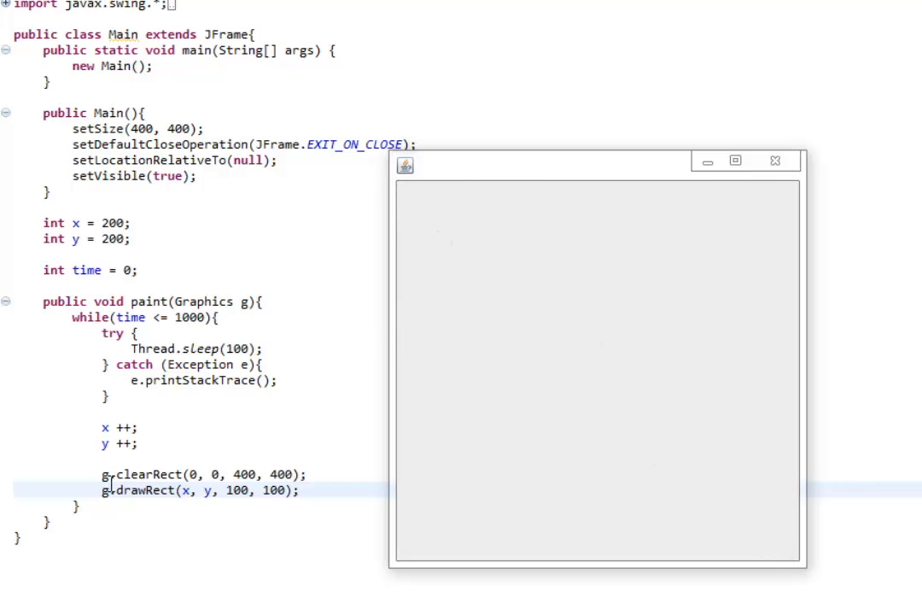
mouse_move(584, 514)
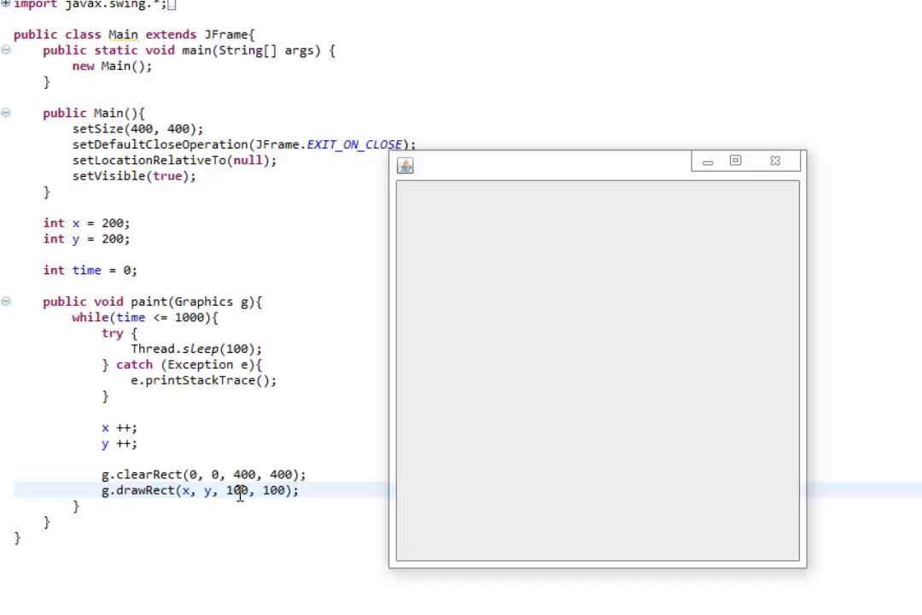
mouse_move(191, 406)
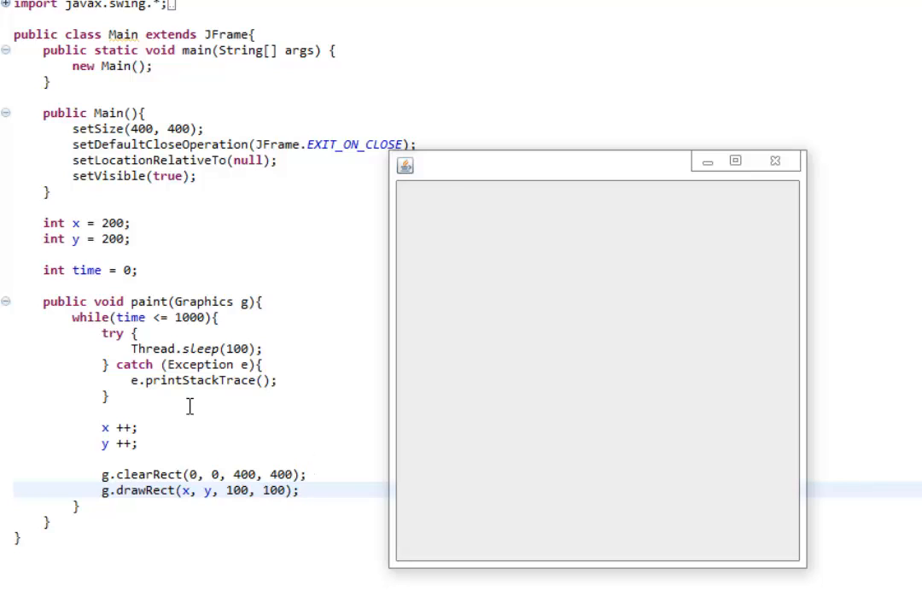
mouse_move(536, 384)
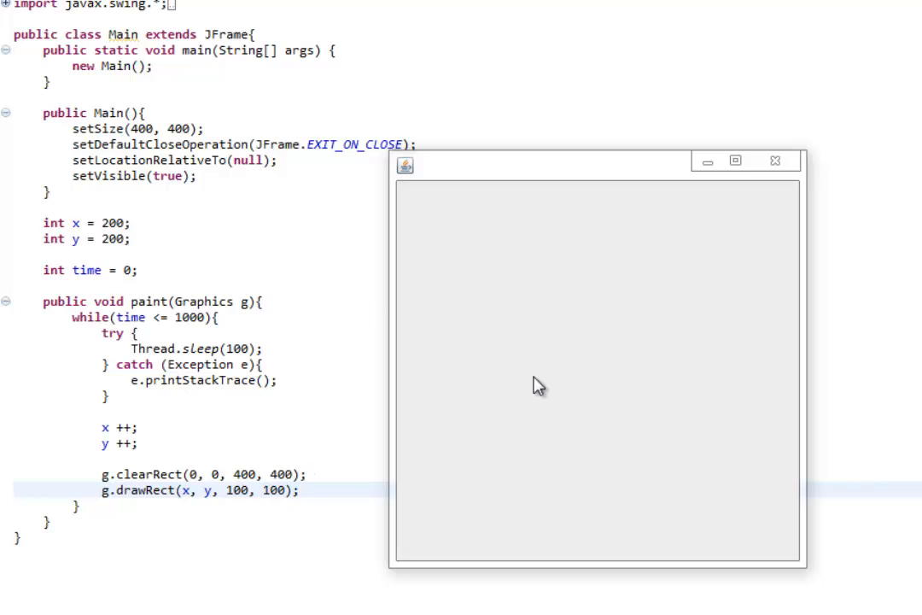
mouse_move(562, 386)
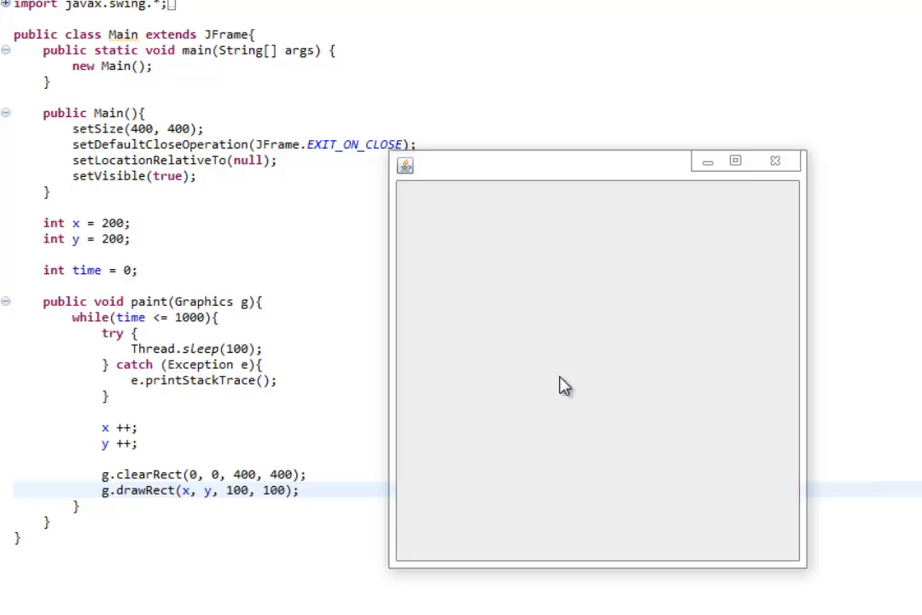
mouse_move(624, 382)
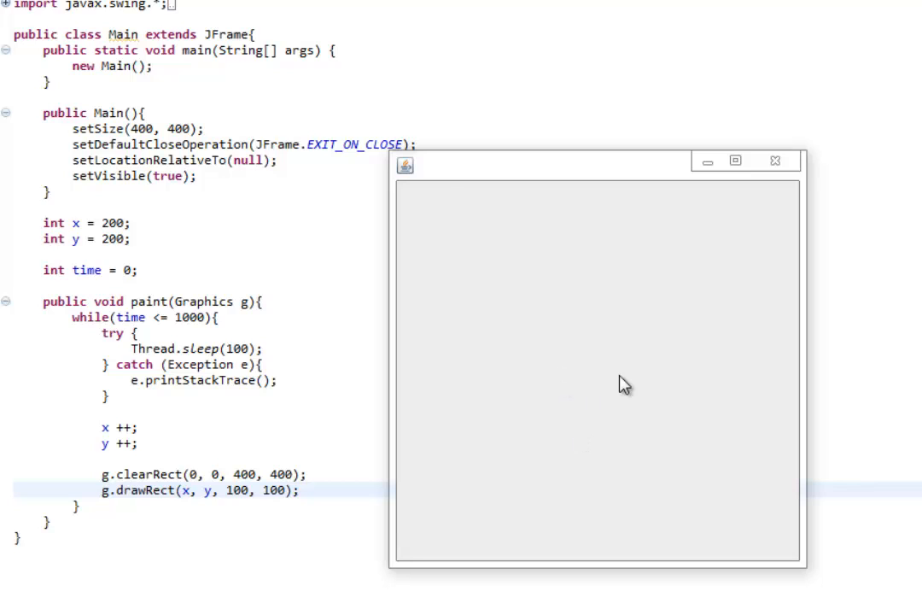
mouse_move(736, 506)
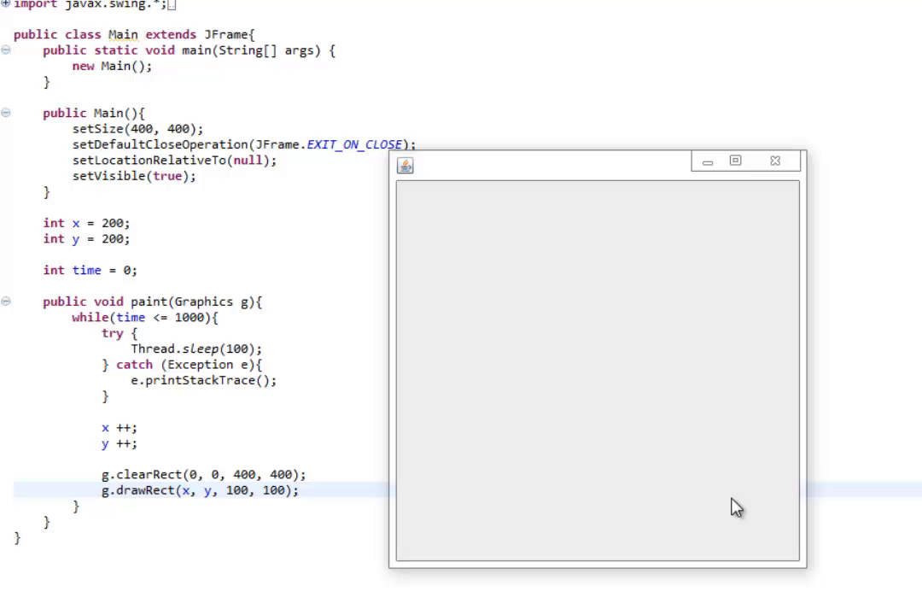
mouse_move(686, 533)
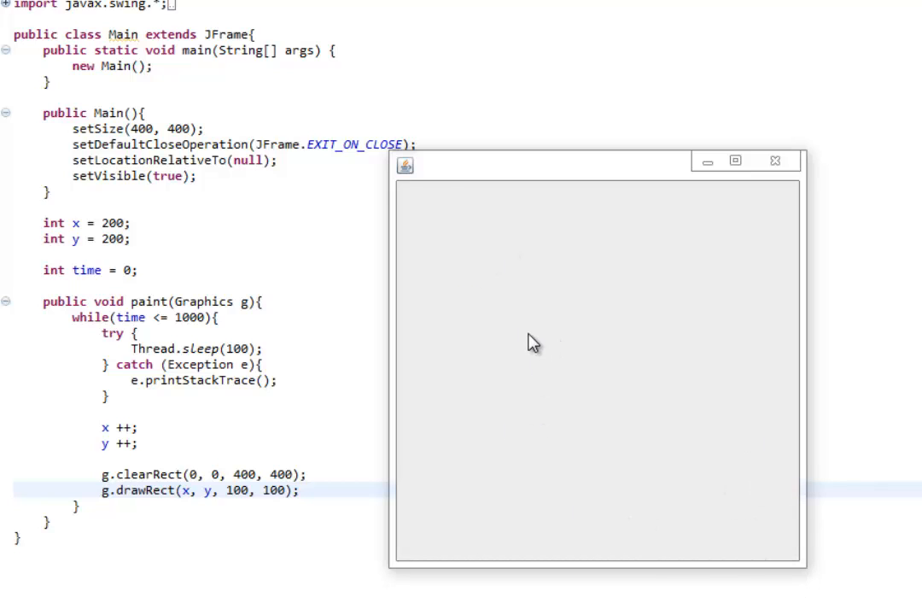
mouse_move(314, 399)
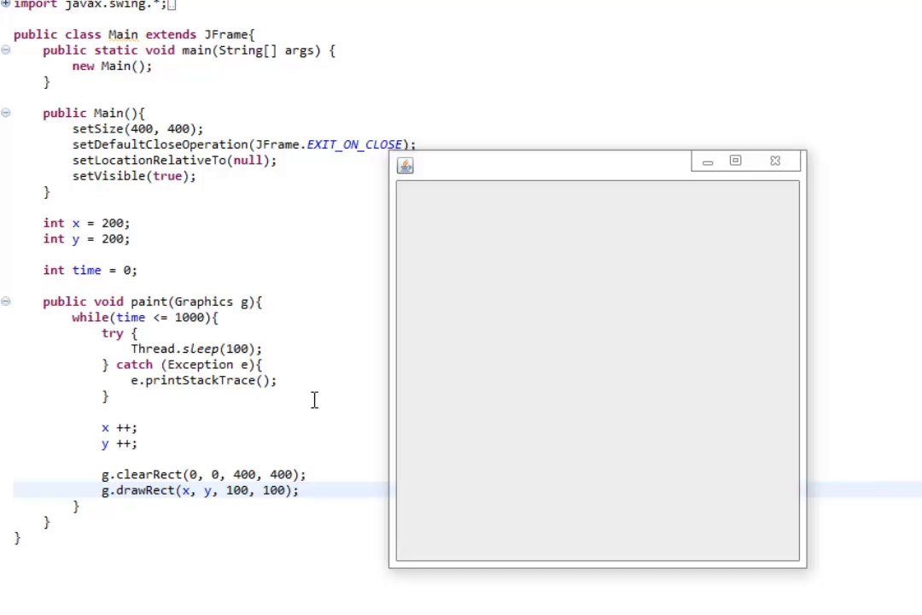
mouse_move(481, 186)
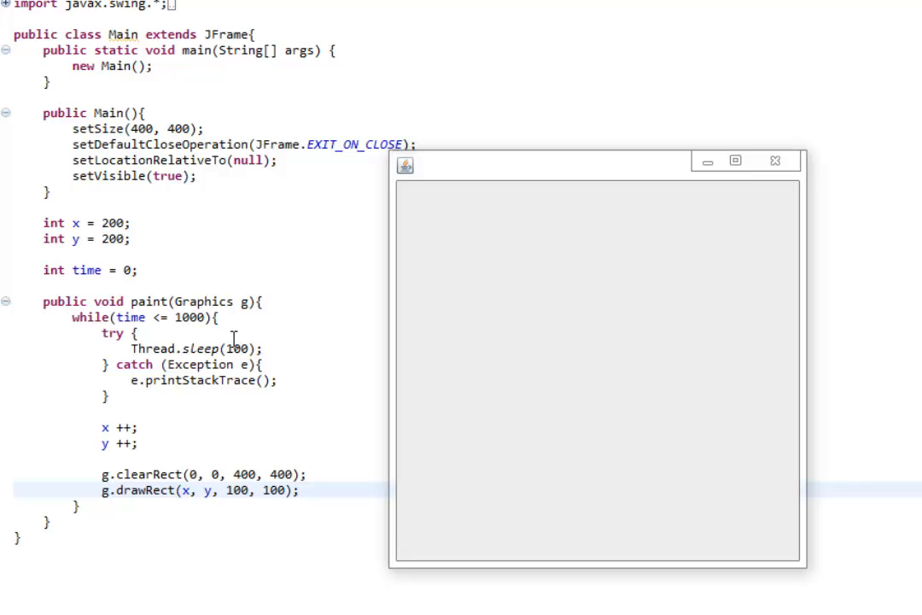
mouse_move(566, 347)
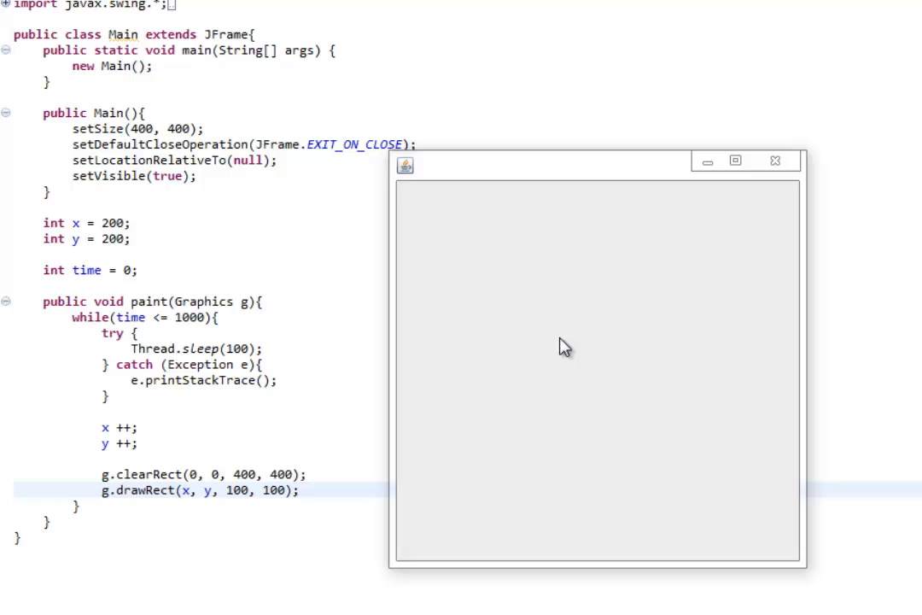
mouse_move(630, 451)
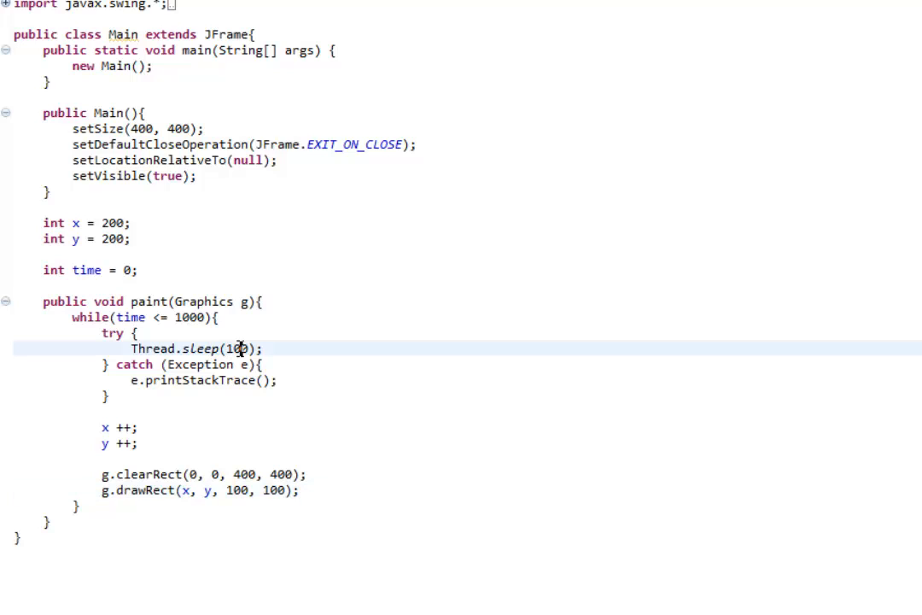
text(0)
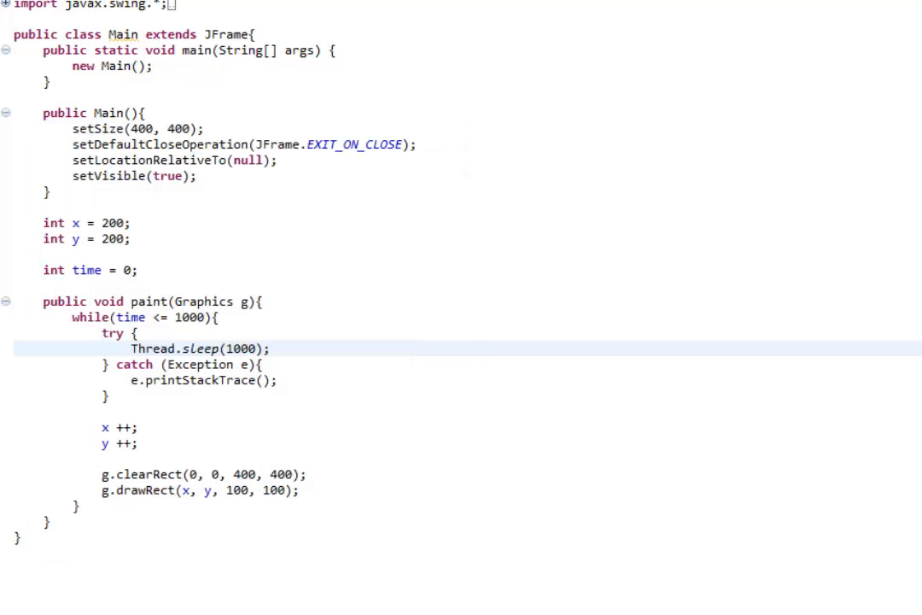
double_click(245, 349)
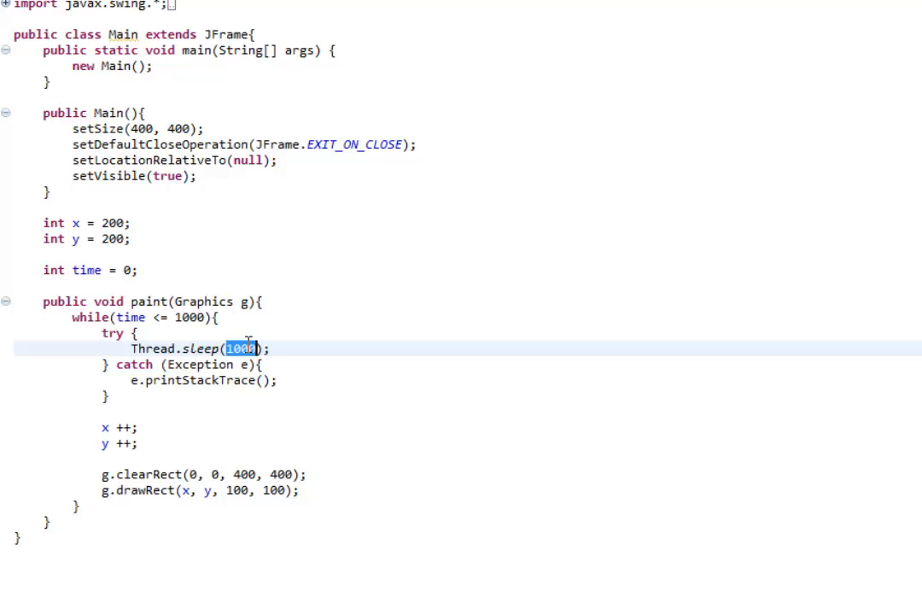
text(50)
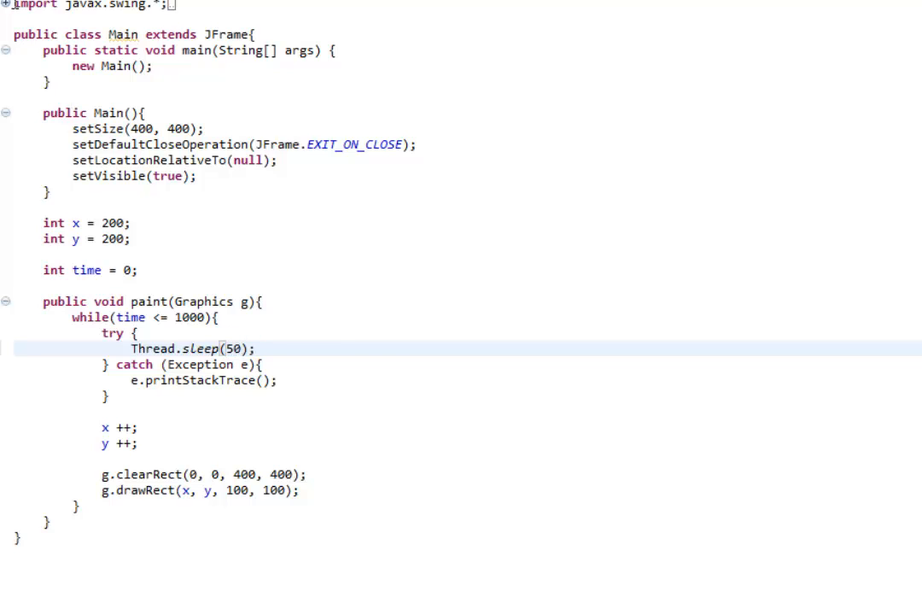
mouse_move(553, 250)
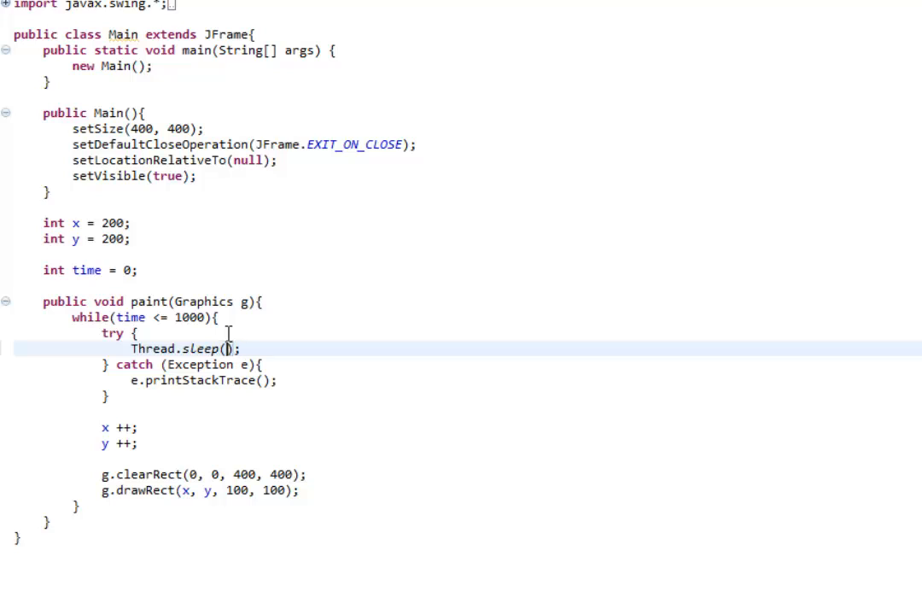
text(100)
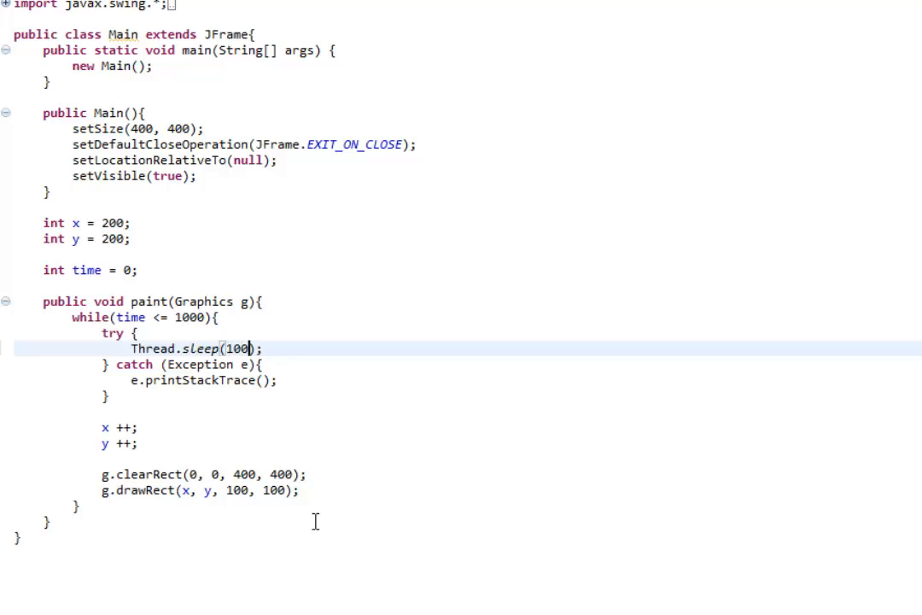
mouse_move(359, 494)
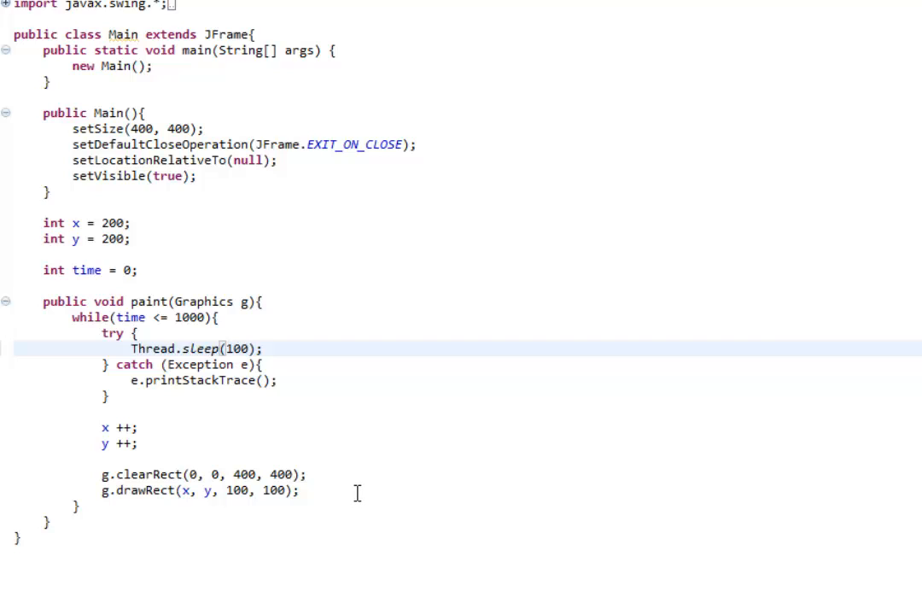
mouse_move(345, 493)
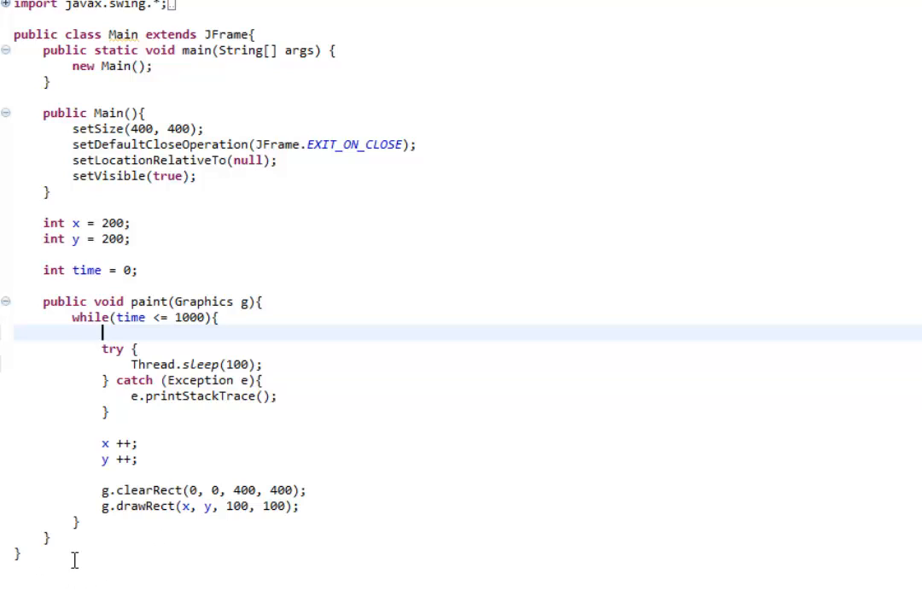
mouse_move(806, 572)
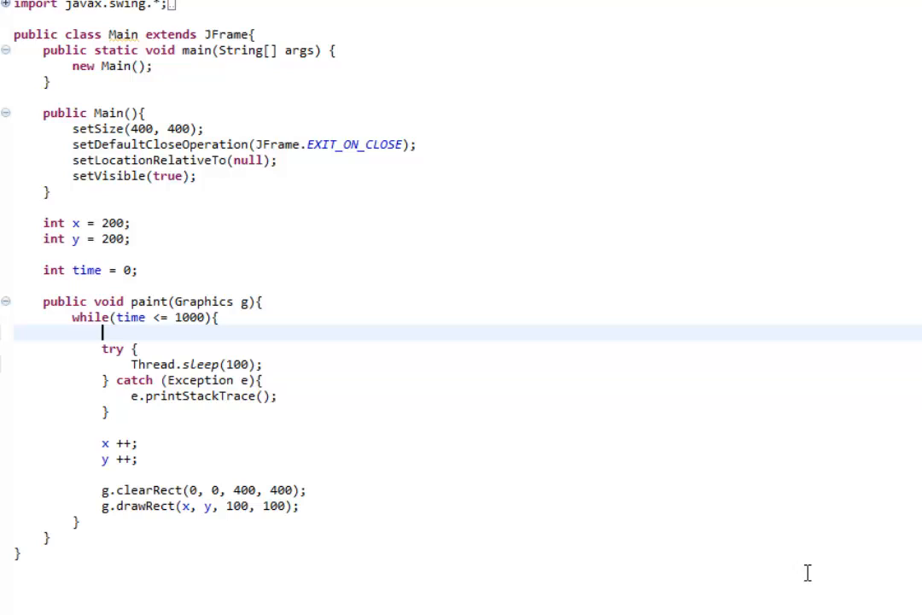
mouse_move(512, 512)
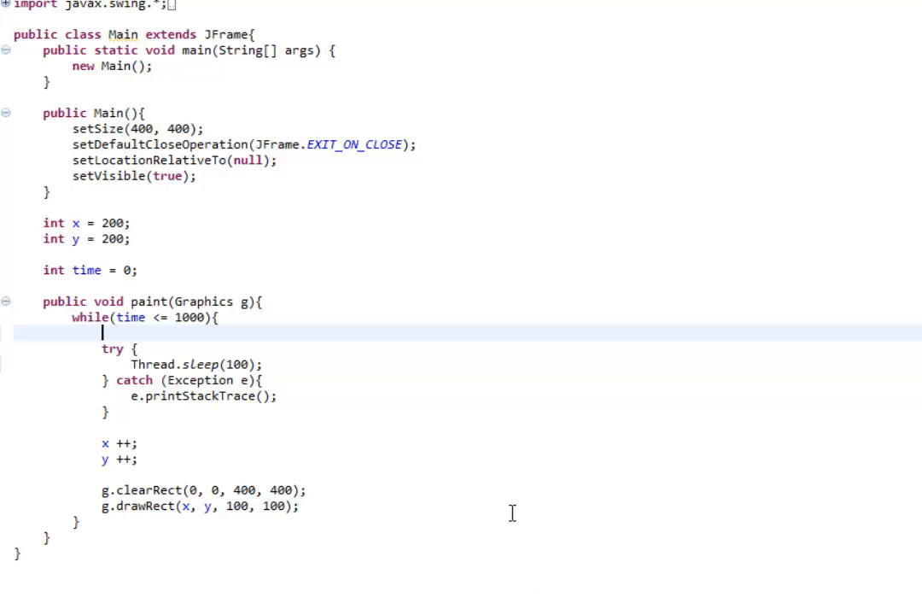